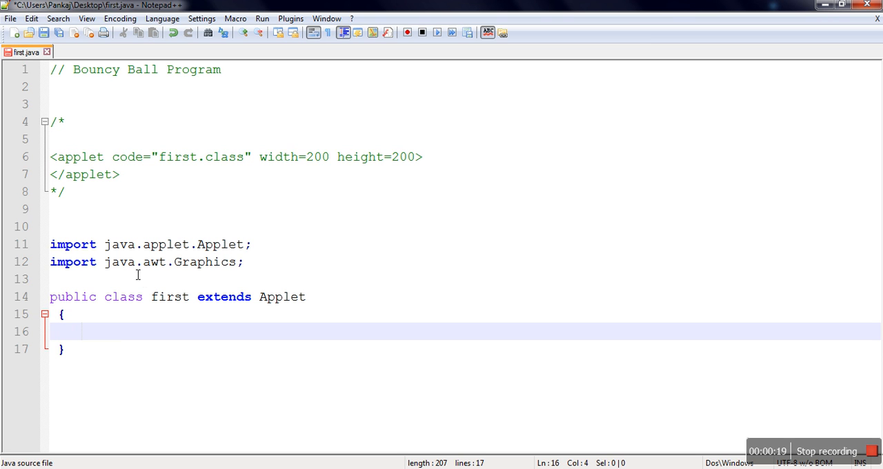
{"action": "mouse_move", "coordinate": [109, 344]}
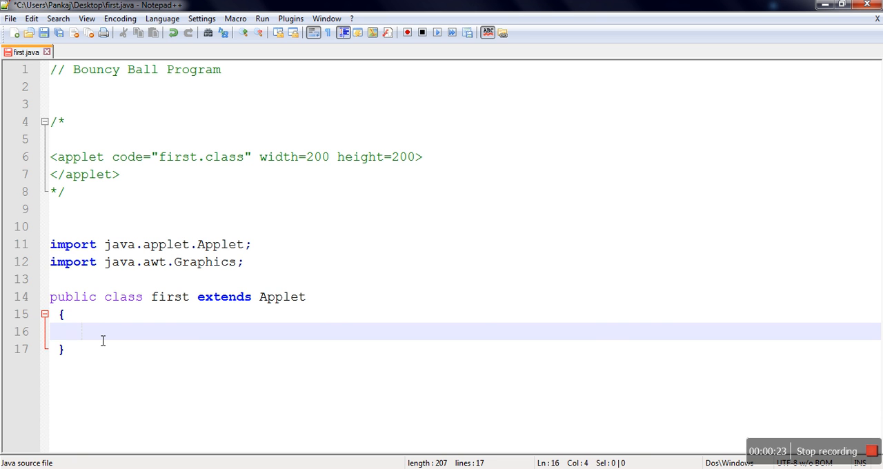
Add public void paint(Graphics g) containing g.drawOval(50,50,100,100); to the class.
{"action": "type", "text": "public void"}
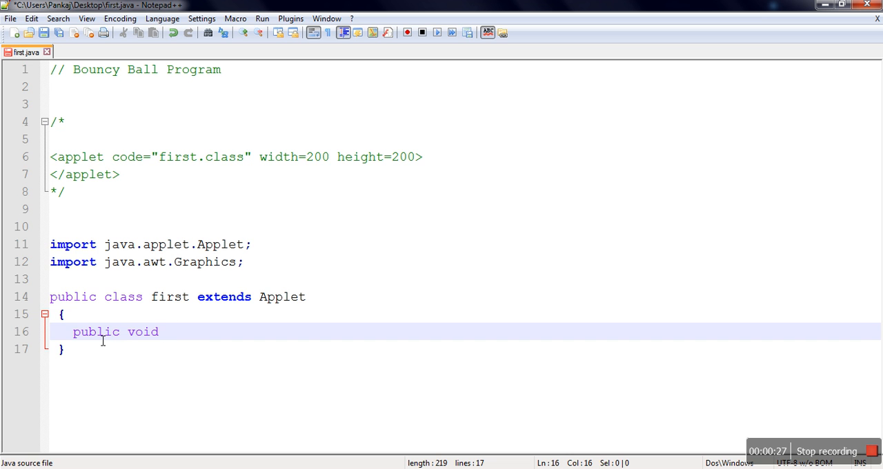
{"action": "type", "text": "paint"}
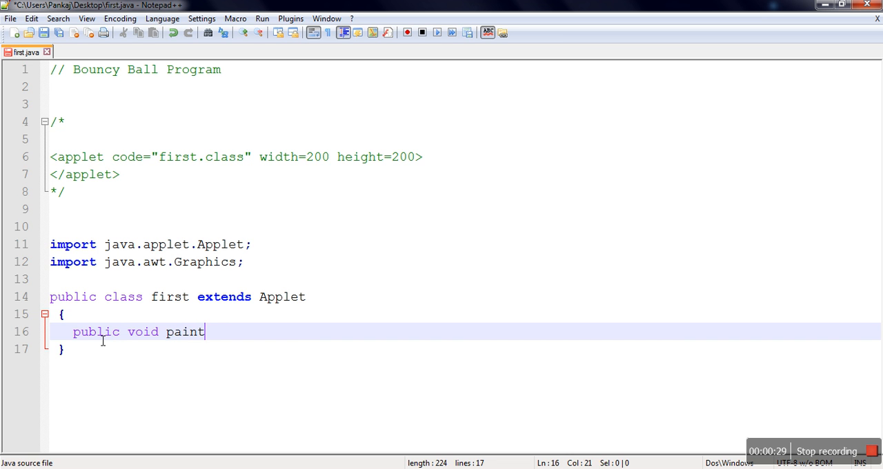
{"action": "type", "text": "(Graphics g"}
{"action": "type", "text": "{"}
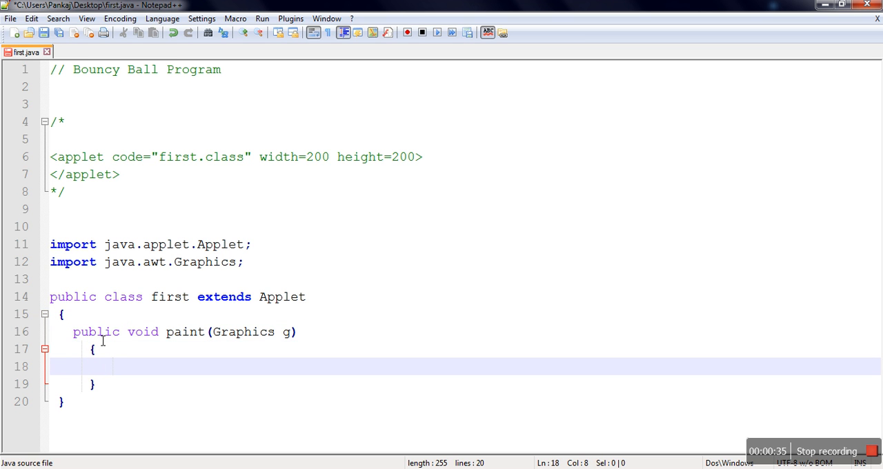
{"action": "type", "text": "g.dra"}
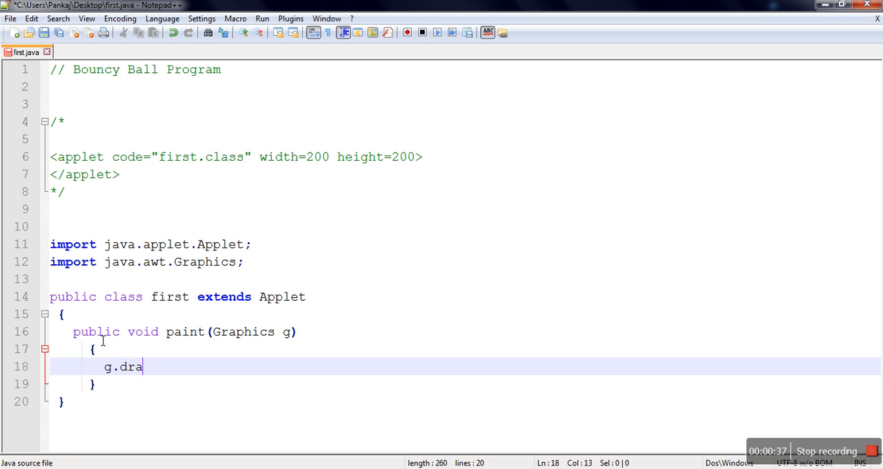
{"action": "type", "text": "wOval"}
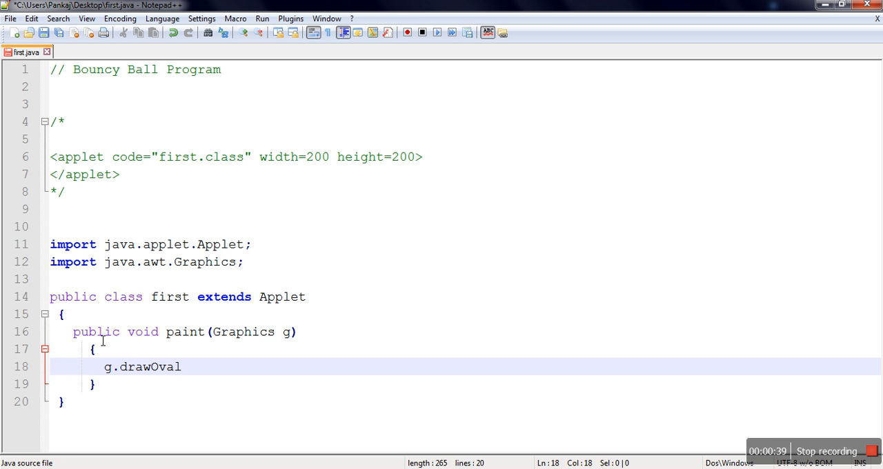
{"action": "type", "text": "("}
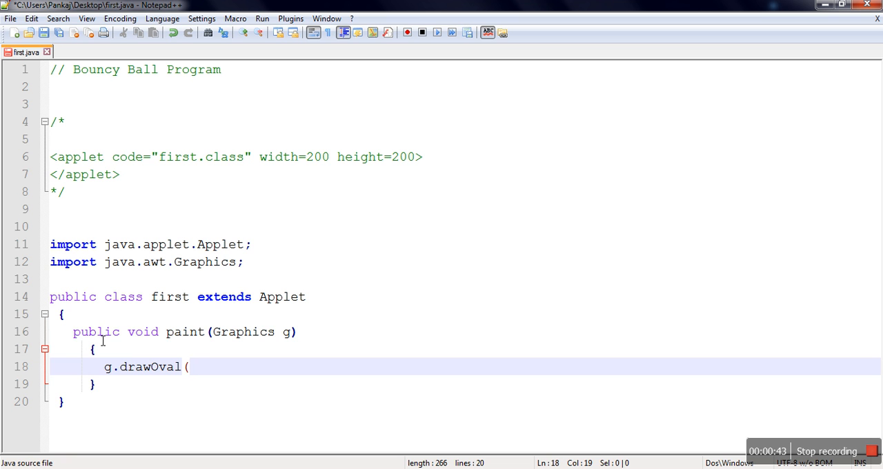
{"action": "type", "text": "50"}
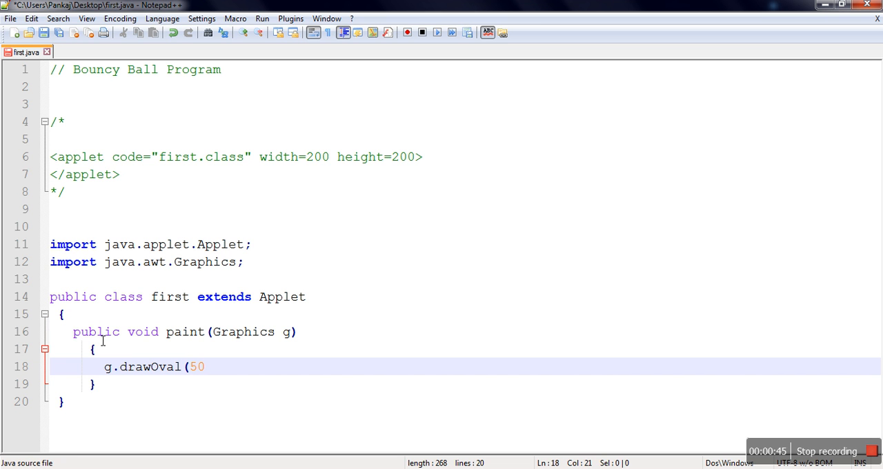
{"action": "type", "text": ",50,"}
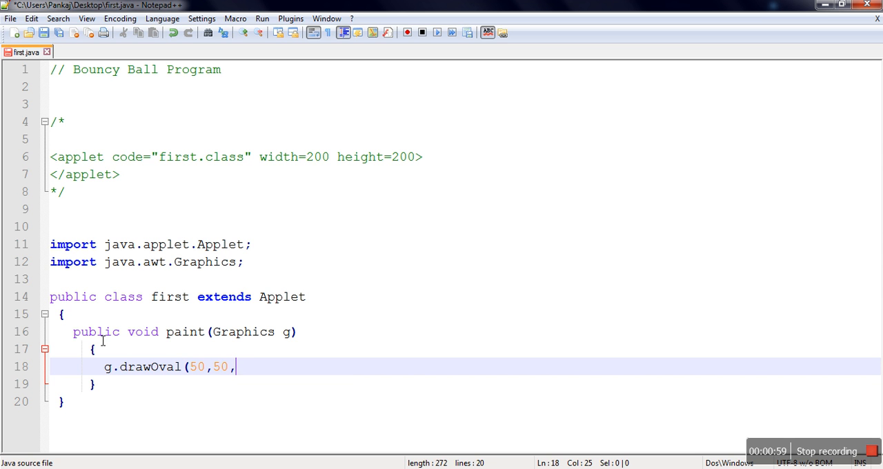
{"action": "type", "text": "1"}
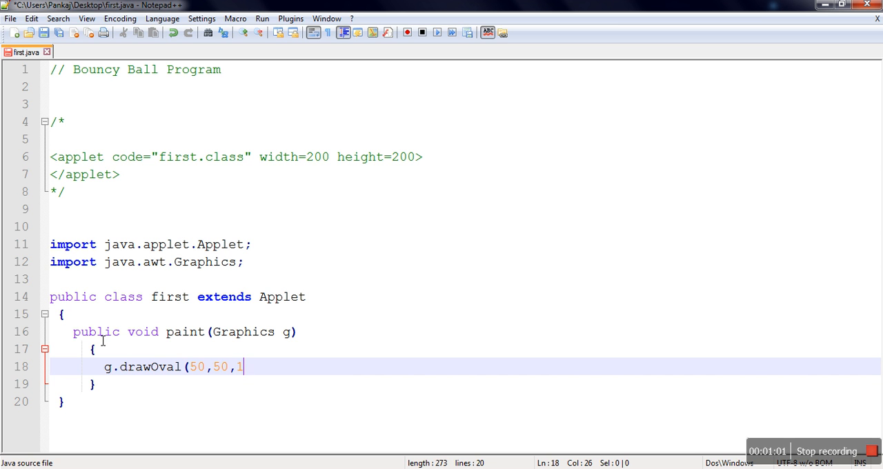
{"action": "type", "text": "00,"}
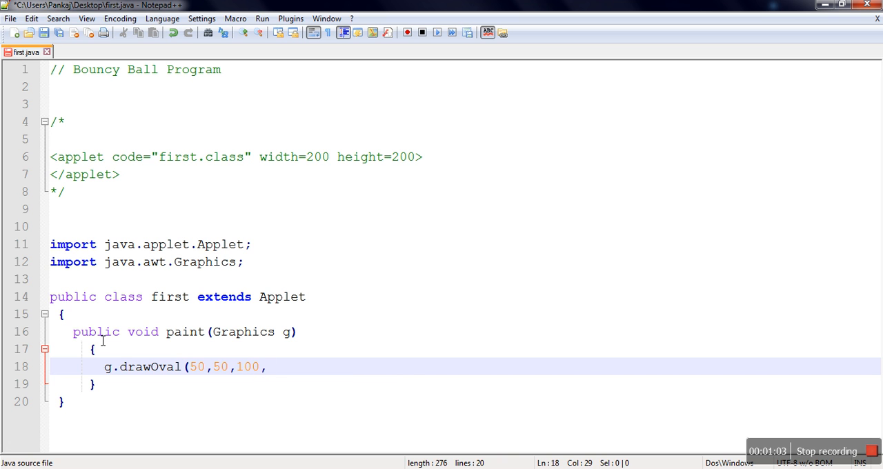
{"action": "type", "text": "100)"}
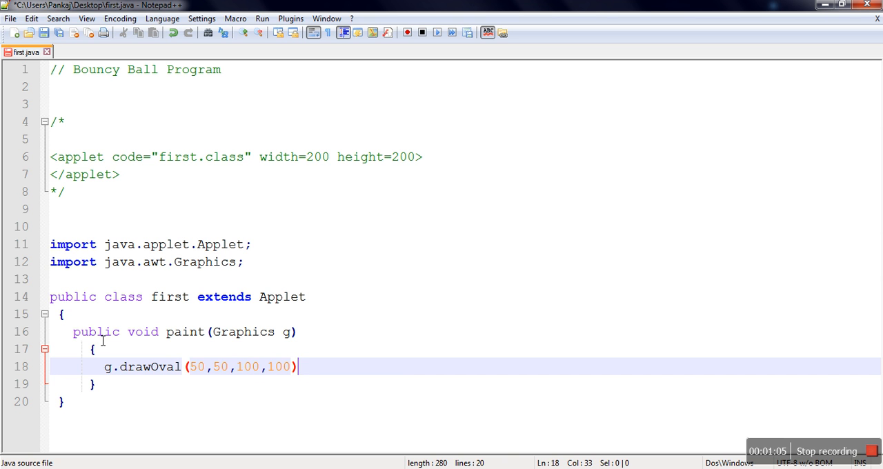
{"action": "type", "text": ";"}
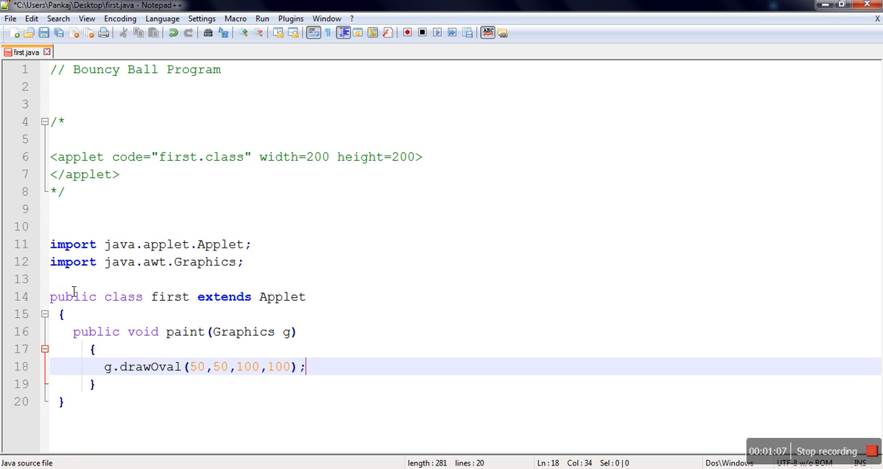
Save first.java, then in Command Prompt cd to Desktop and compile it with javac.
{"action": "left_click", "coordinate": [52, 37]}
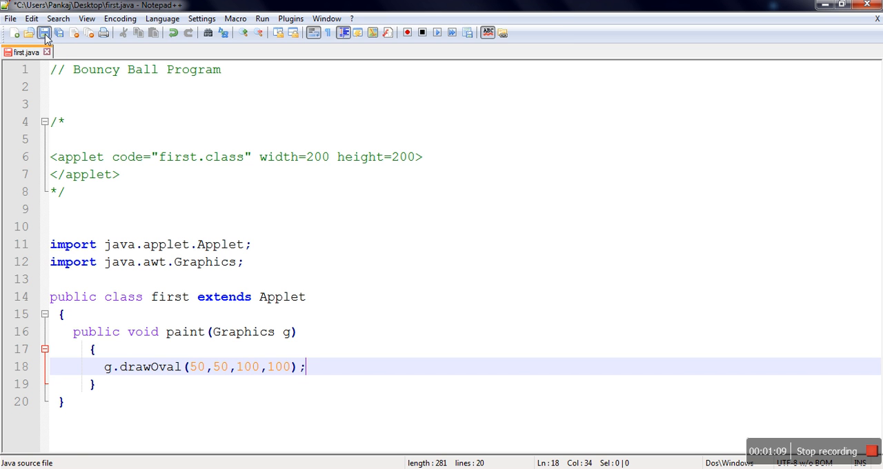
{"action": "left_click", "coordinate": [46, 35]}
{"action": "type", "text": "cd"}
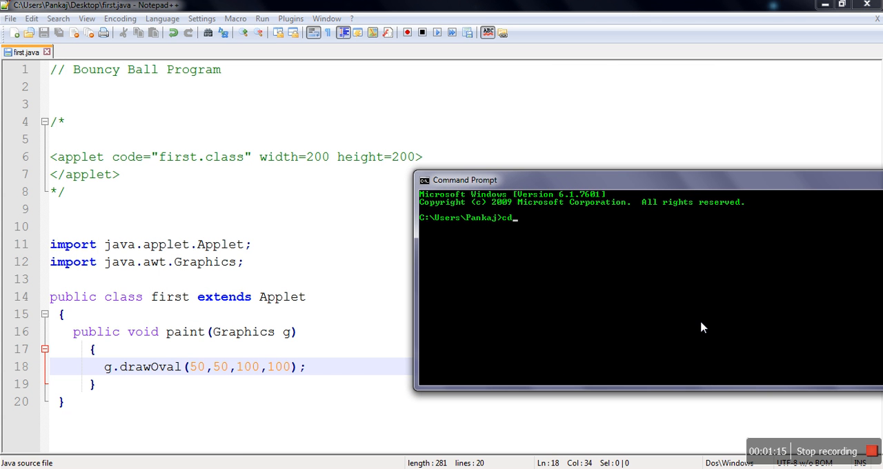
{"action": "type", "text": "Desktop"}
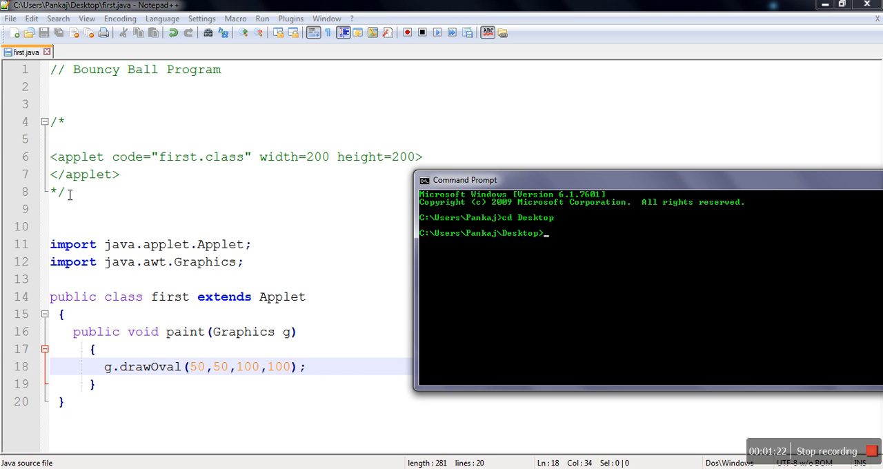
{"action": "mouse_move", "coordinate": [493, 281]}
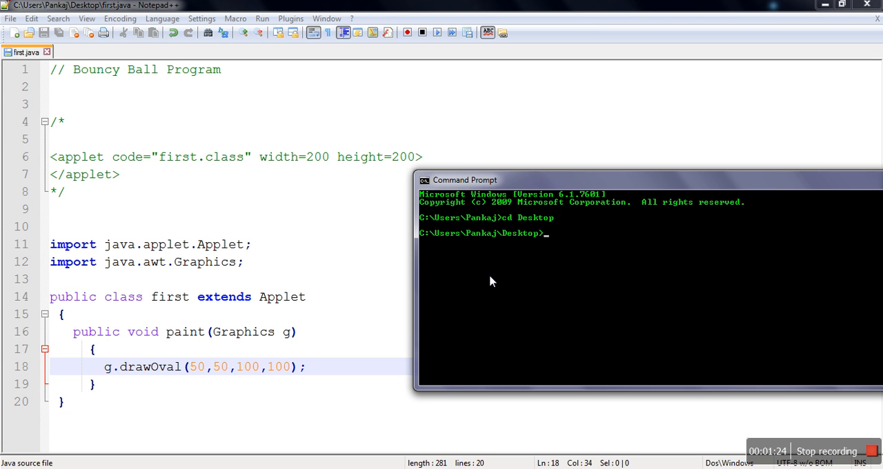
{"action": "type", "text": "a"}
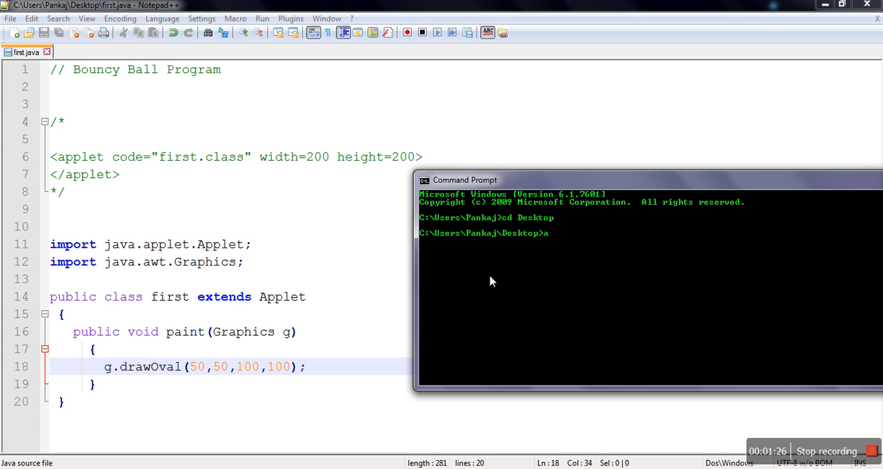
{"action": "type", "text": "javac"}
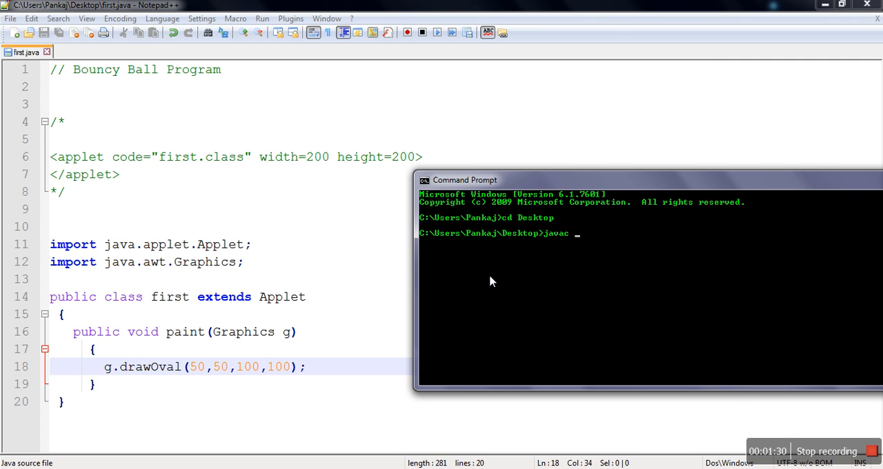
{"action": "type", "text": "first.java"}
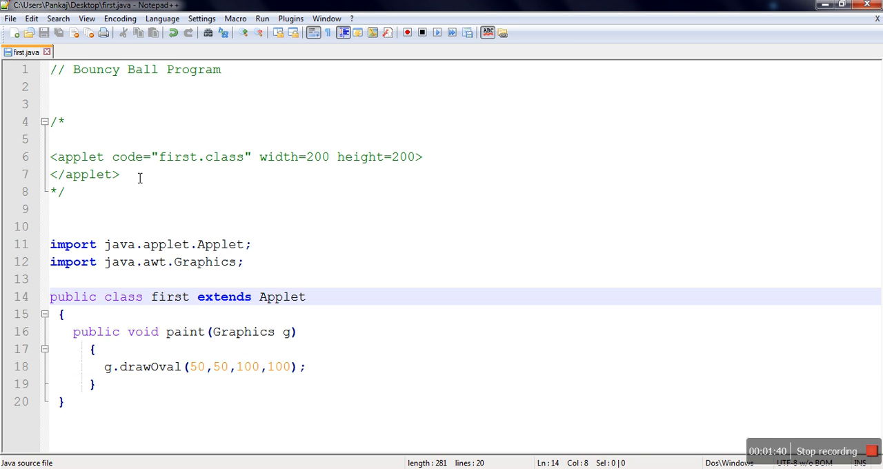
{"action": "mouse_move", "coordinate": [180, 302]}
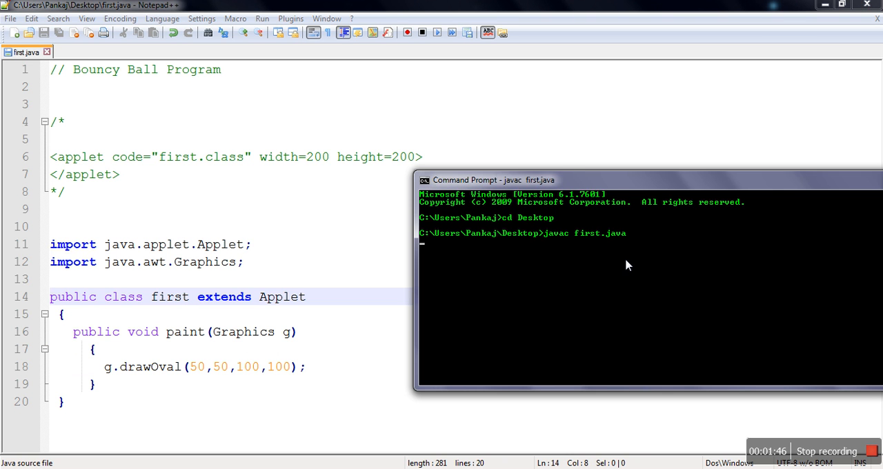
Run appletviewer first.java to display the applet's circle.
{"action": "type", "text": "ankaj\\Desktop>"}
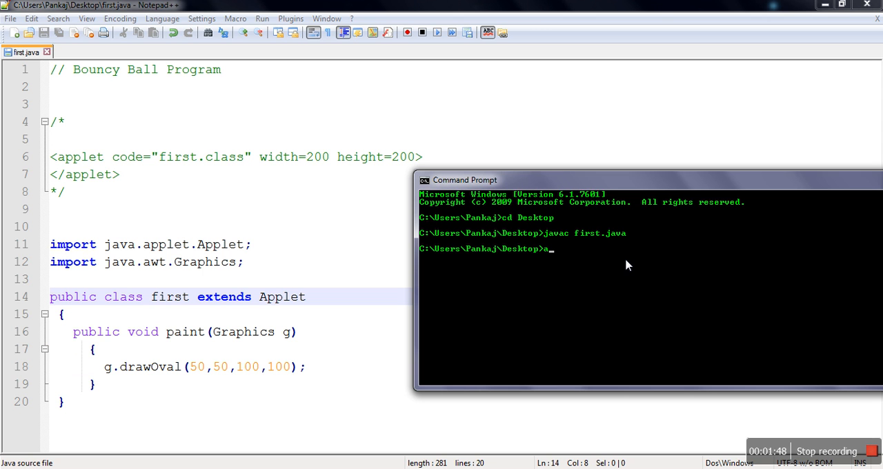
{"action": "type", "text": "appletviewer"}
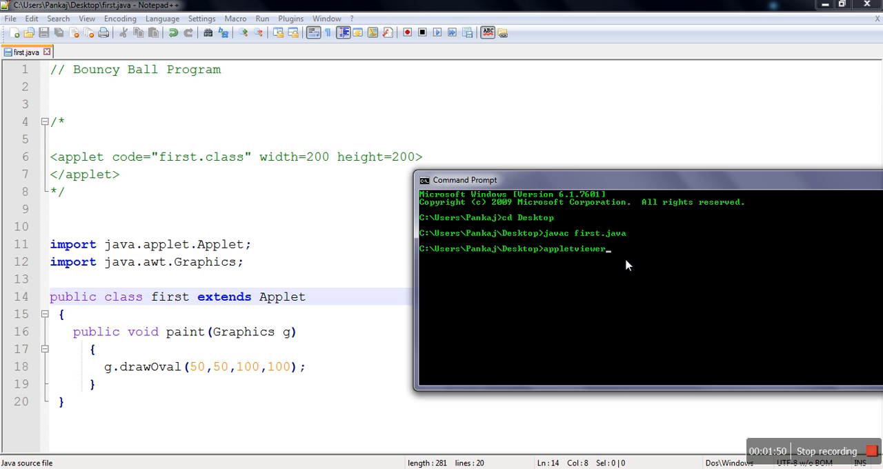
{"action": "type", "text": "first.java"}
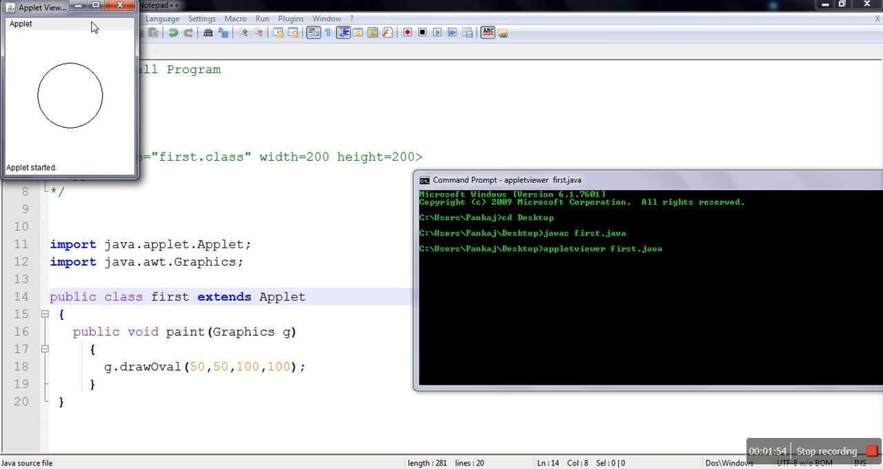
Move the Applet Viewer window toward the screen centre, then close it.
{"action": "left_click_drag", "start_coordinate": [42, 7], "coordinate": [310, 102]}
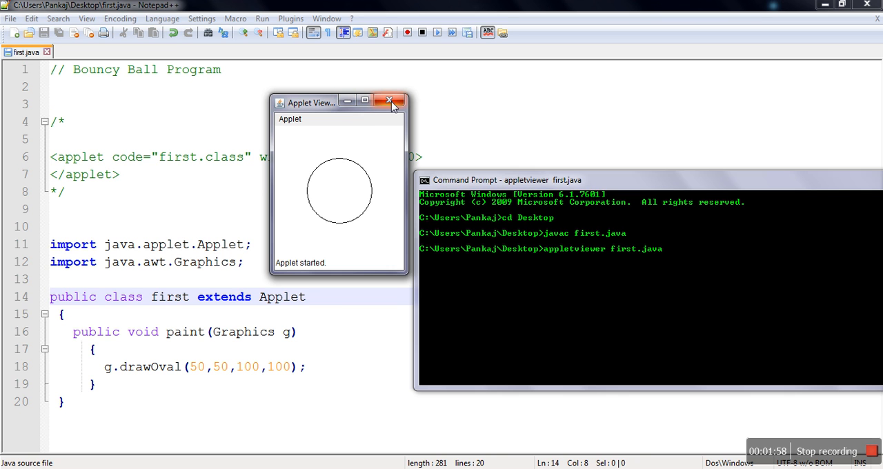
{"action": "left_click", "coordinate": [392, 102]}
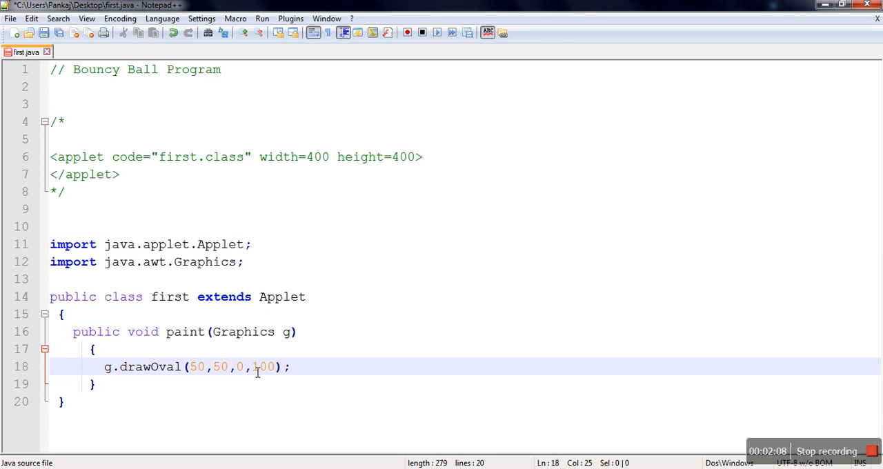
Change the drawOval size arguments to 40,40, view the result, and return to editing.
{"action": "type", "text": "4"}
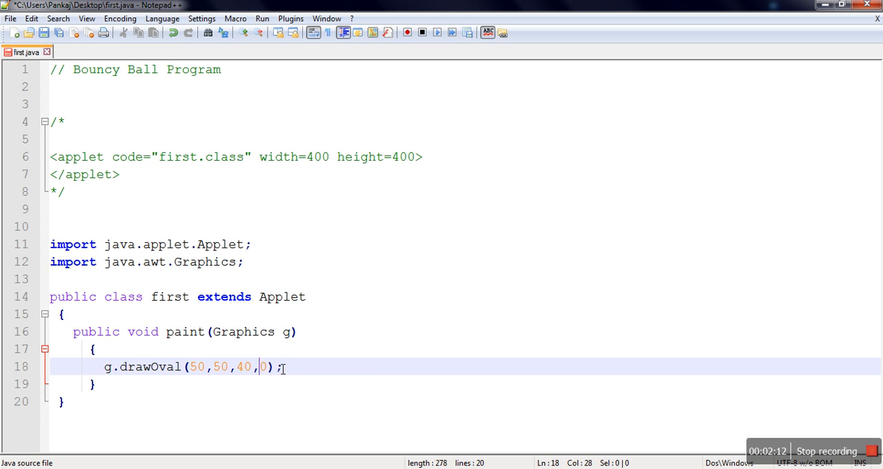
{"action": "type", "text": "4"}
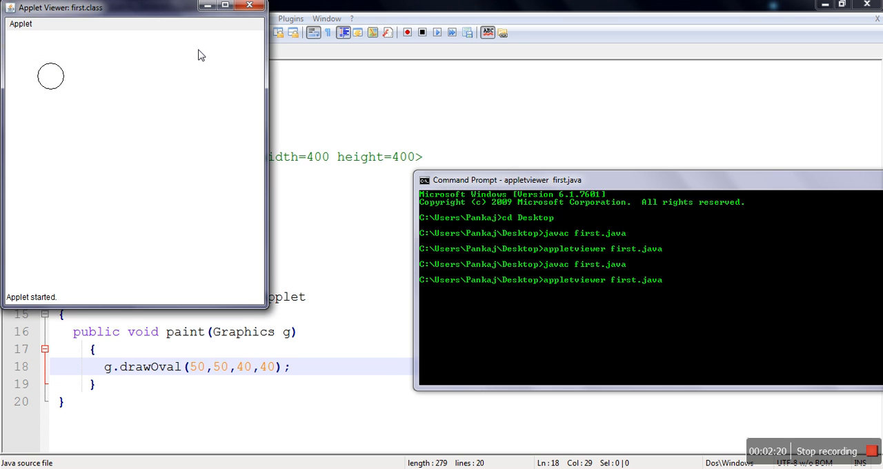
{"action": "mouse_move", "coordinate": [230, 58]}
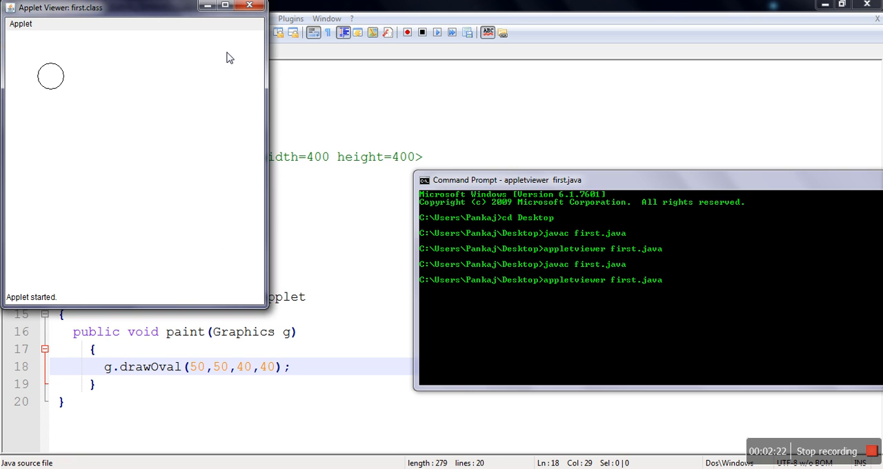
{"action": "left_click", "coordinate": [251, 6]}
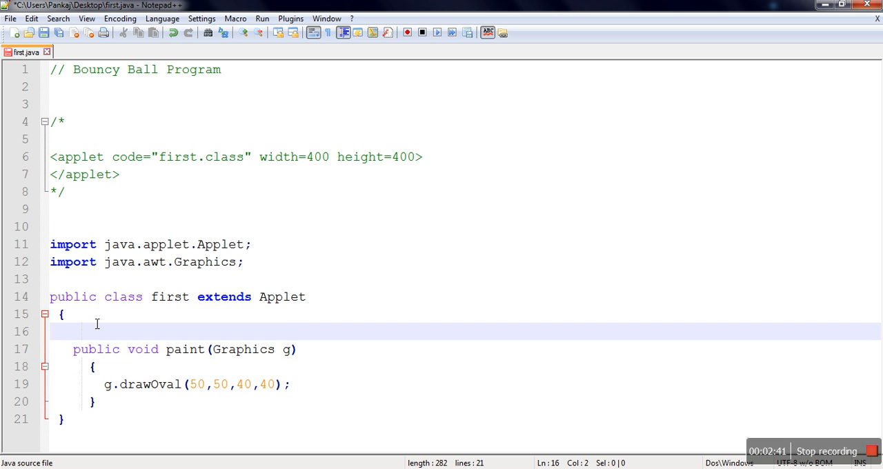
Declare 'int x,y;' and 'int incx,incy;' after the class's opening brace.
{"action": "type", "text": "int"}
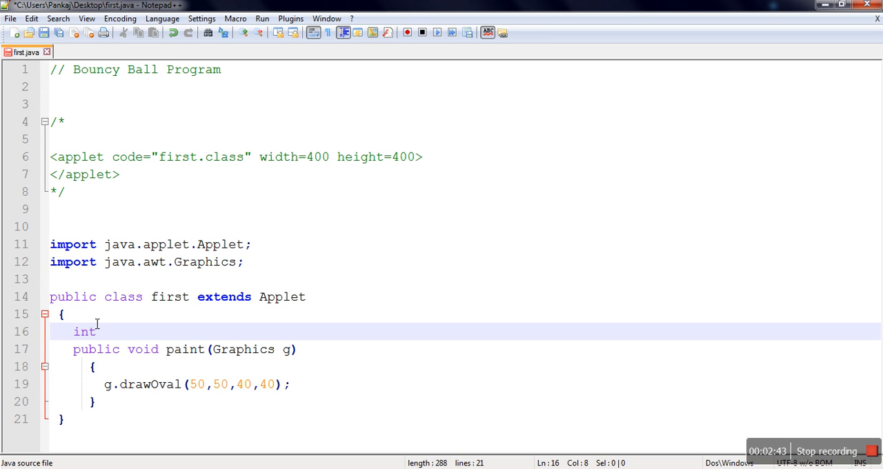
{"action": "type", "text": "x,y;"}
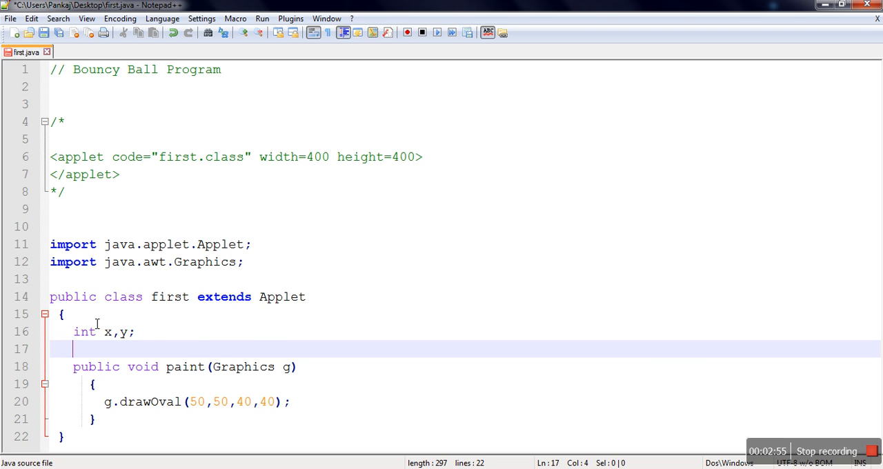
{"action": "type", "text": "int"}
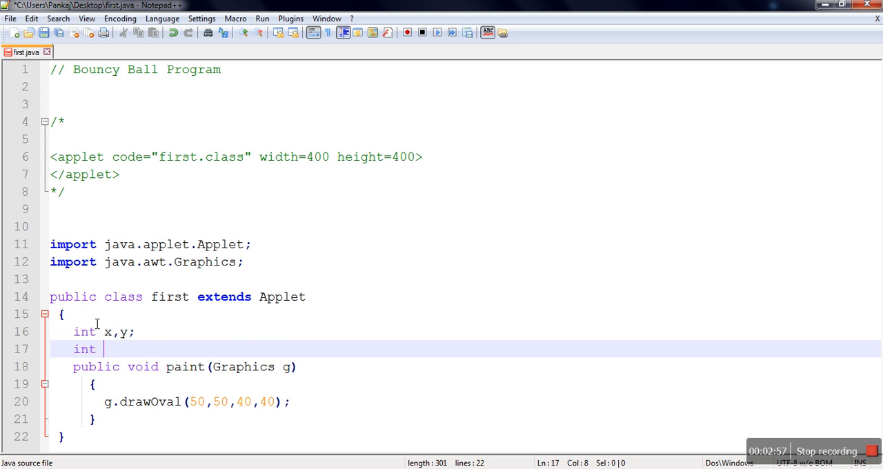
{"action": "type", "text": "inc"}
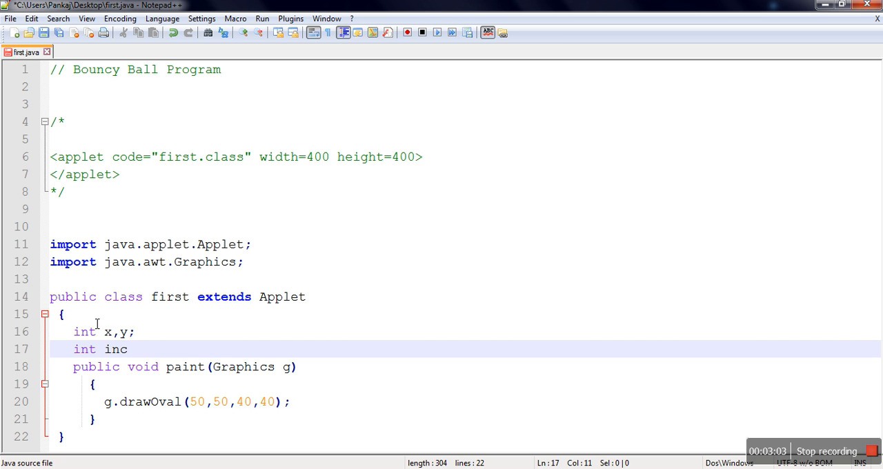
{"action": "type", "text": "x,incy;"}
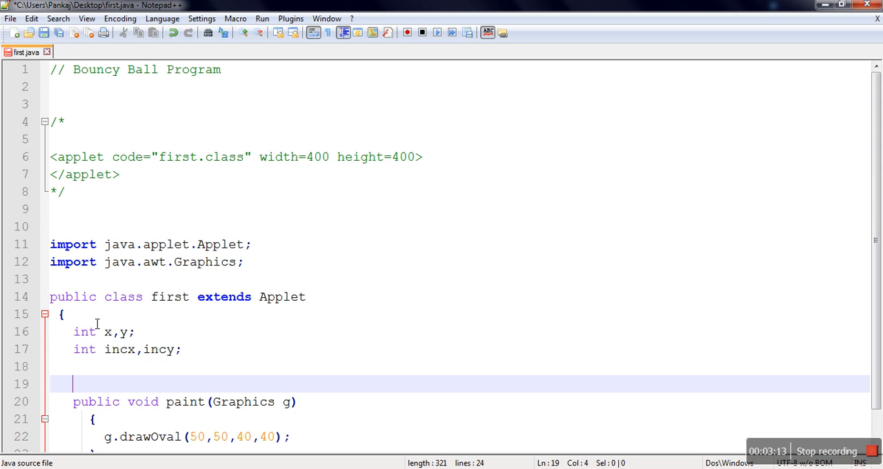
Type an init() method setting x=50 and y=50, and begin the incx assignment.
{"action": "type", "text": "public void init("}
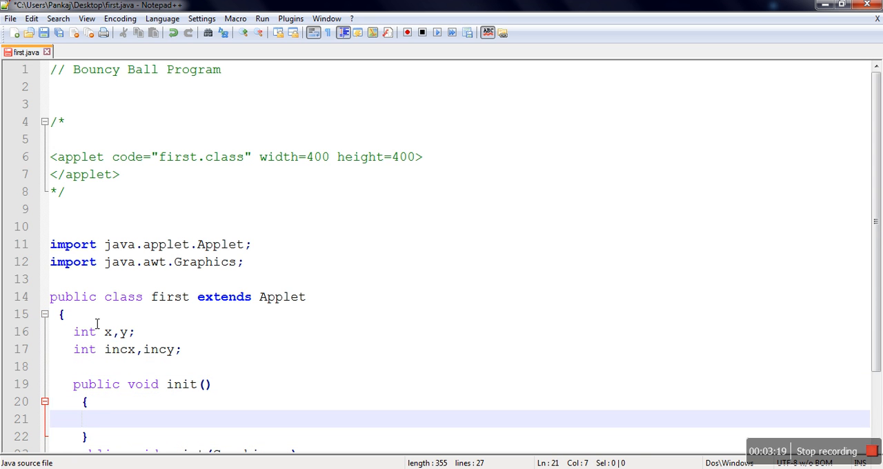
{"action": "type", "text": "x="}
{"action": "type", "text": "y="}
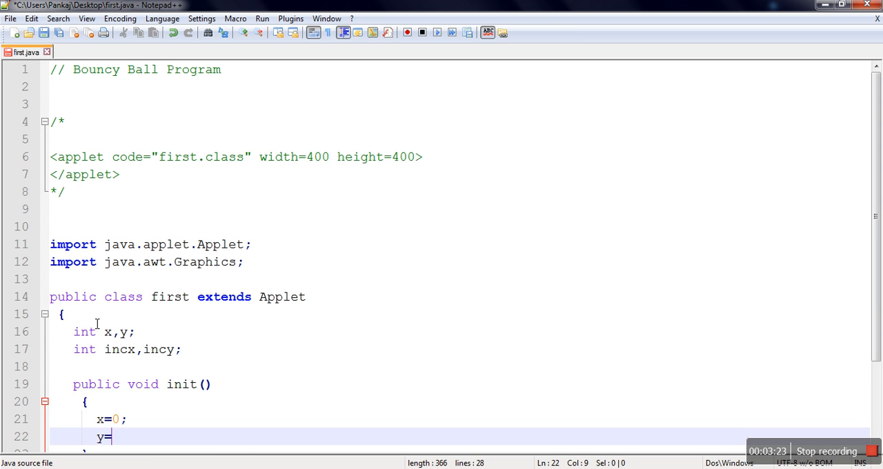
{"action": "type", "text": "0;"}
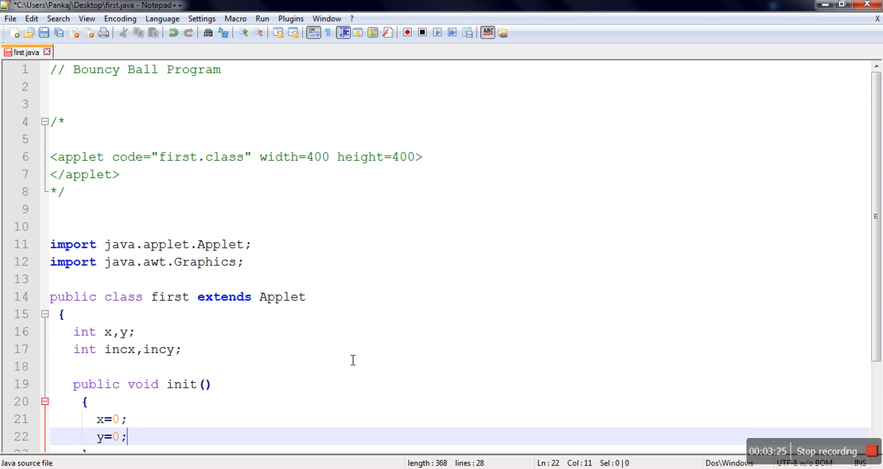
{"action": "mouse_move", "coordinate": [877, 235]}
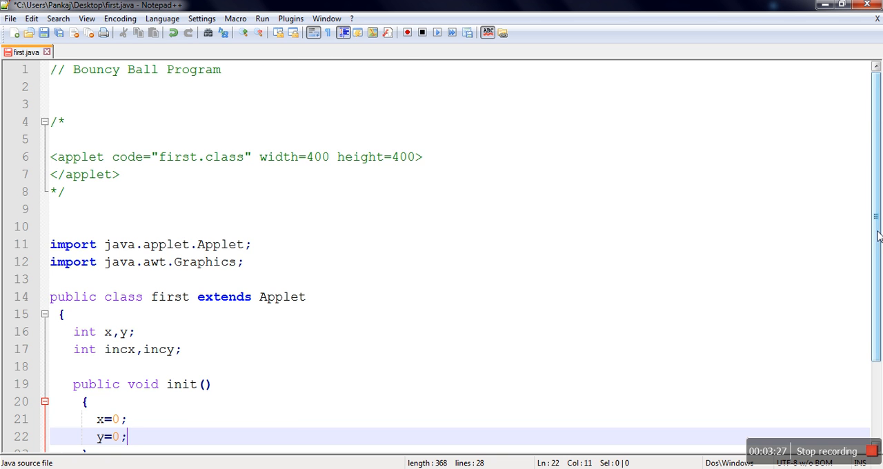
{"action": "scroll", "scroll_direction": "down", "scroll_amount": 3}
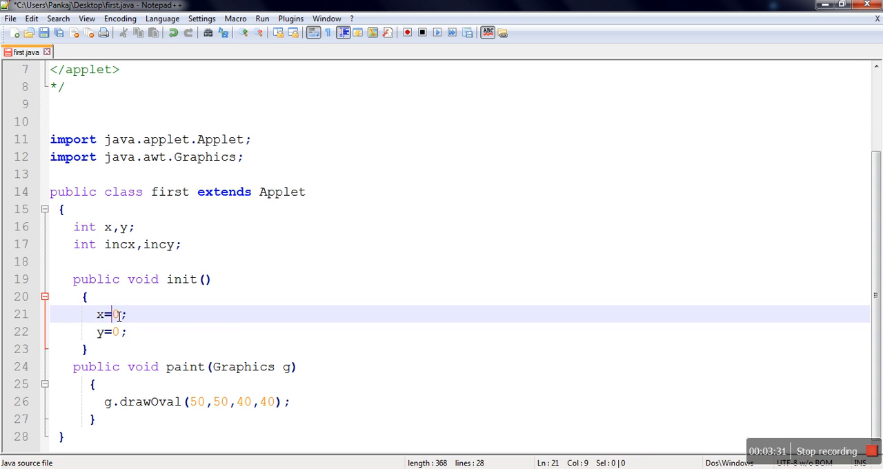
{"action": "type", "text": "5"}
{"action": "left_click", "coordinate": [460, 332]}
{"action": "type", "text": "5"}
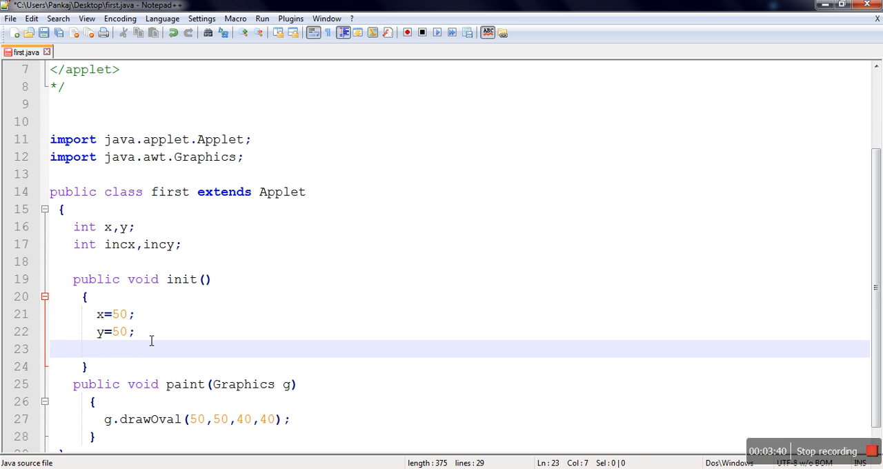
{"action": "type", "text": "incx"}
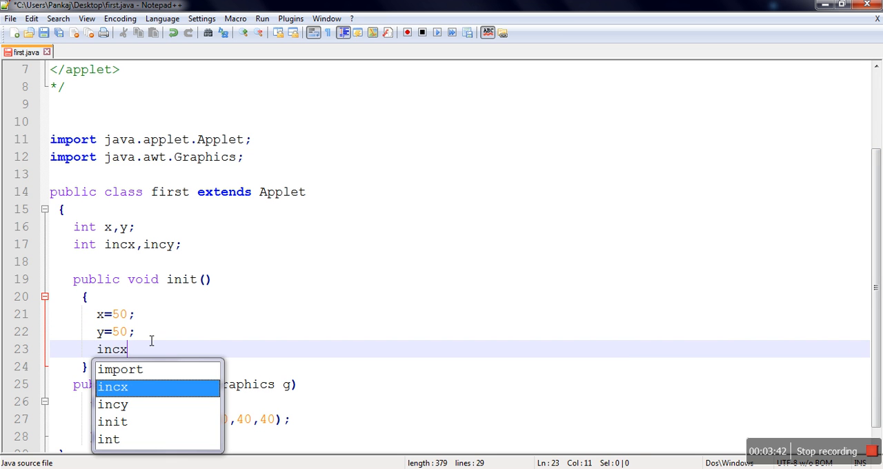
{"action": "type", "text": "=1;"}
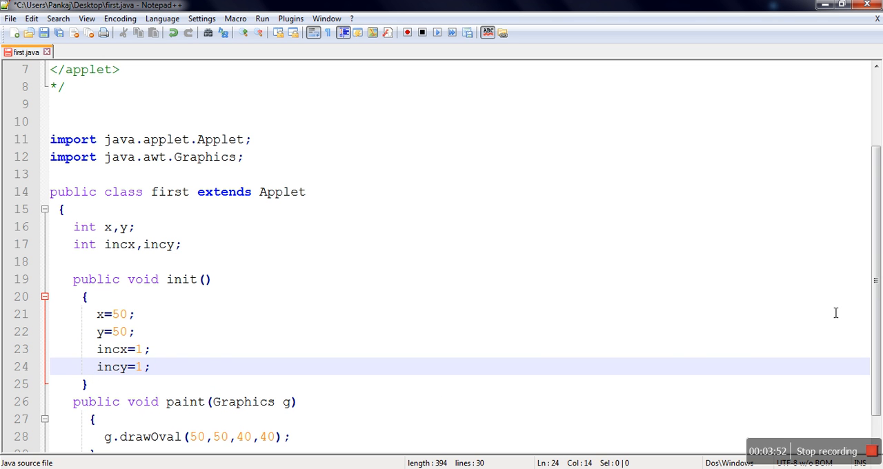
Finish incx=1 and incy=1, and change drawOval to use x,y,40,40.
{"action": "scroll", "scroll_direction": "down", "scroll_amount": 3}
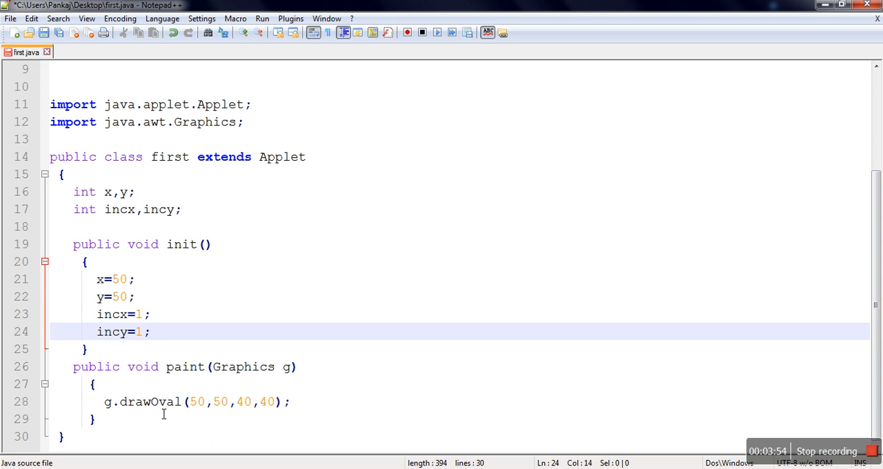
{"action": "type", "text": "x"}
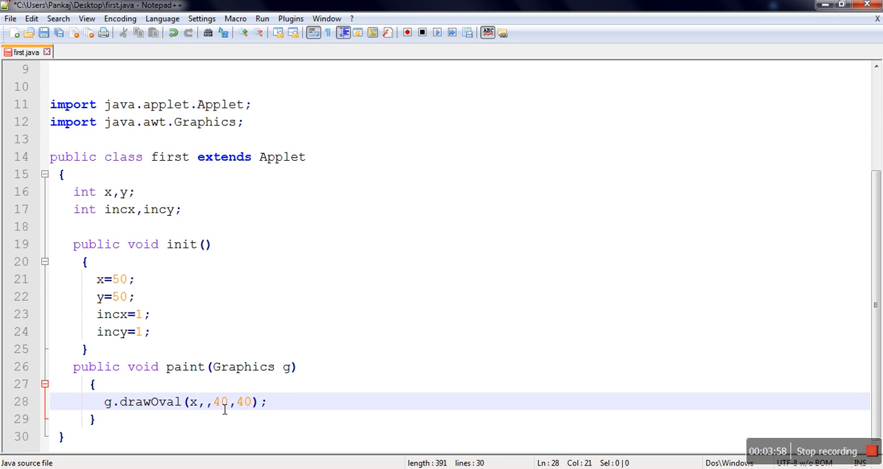
{"action": "type", "text": "y"}
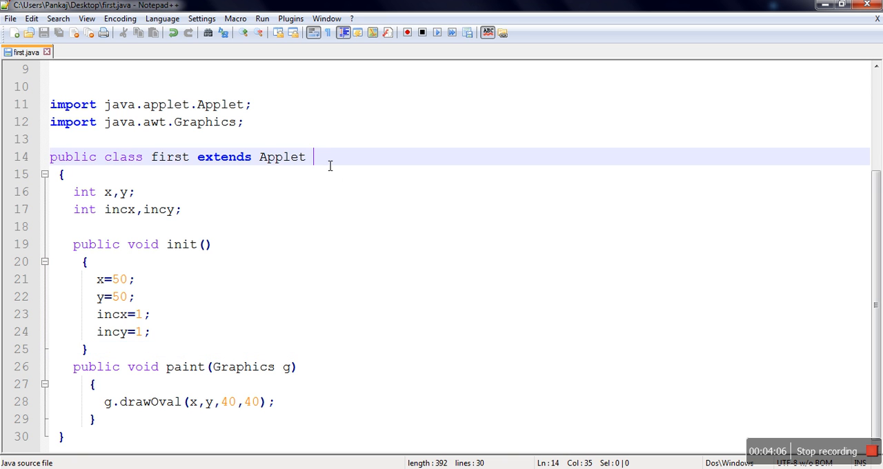
Append 'implements Runnable' to the class declaration and add a line after init.
{"action": "type", "text": "implement"}
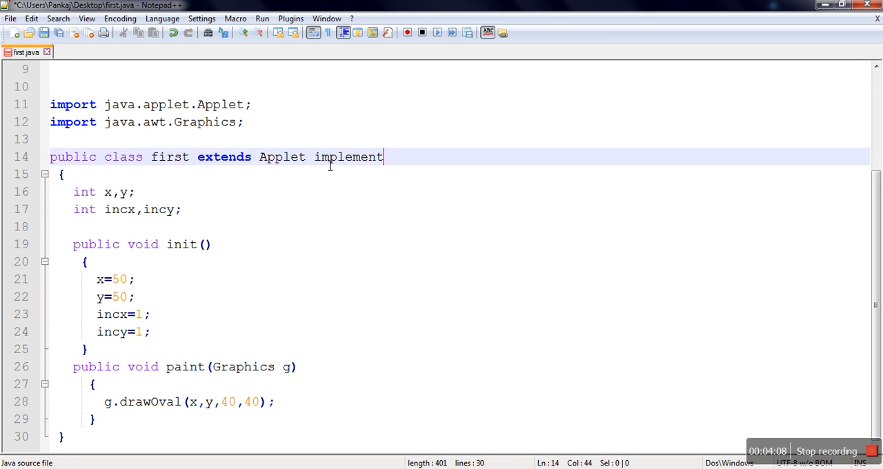
{"action": "type", "text": "s Ruannble"}
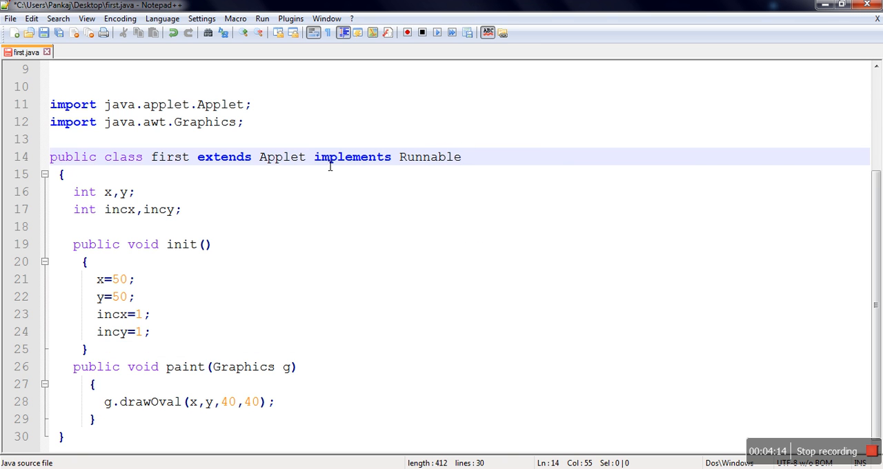
{"action": "left_click", "coordinate": [467, 157]}
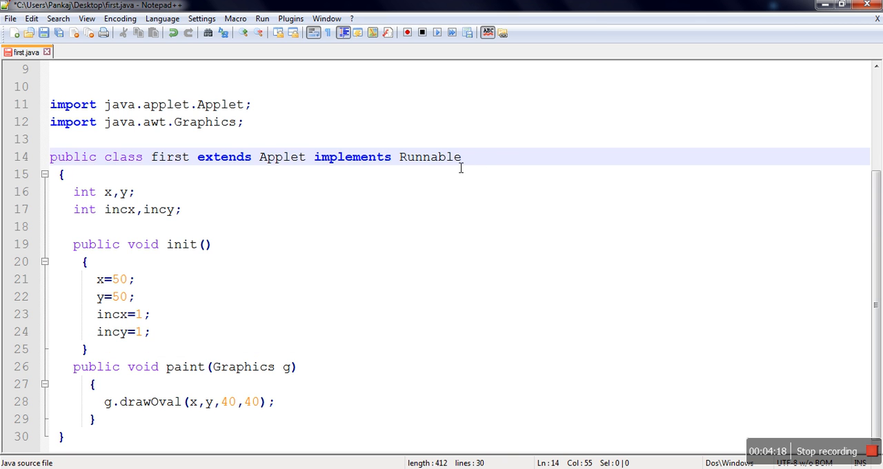
{"action": "left_click", "coordinate": [88, 349]}
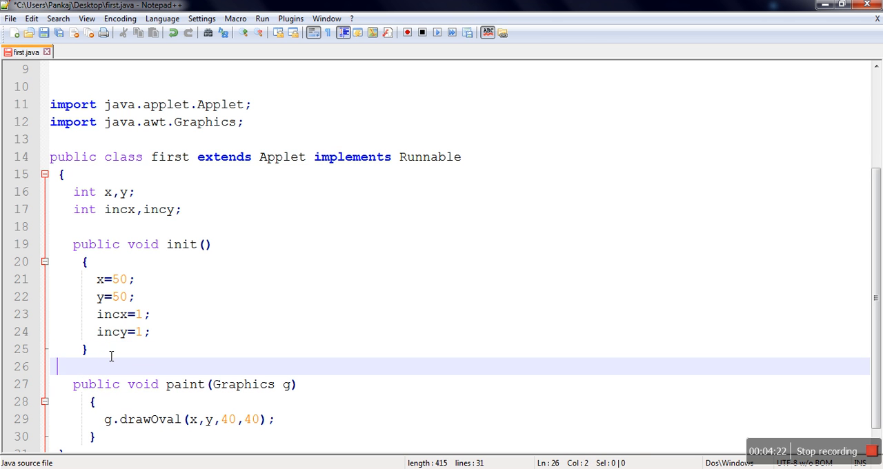
Write a public void run() method whose while(true) loop body calls repaint();.
{"action": "type", "text": "public void run("}
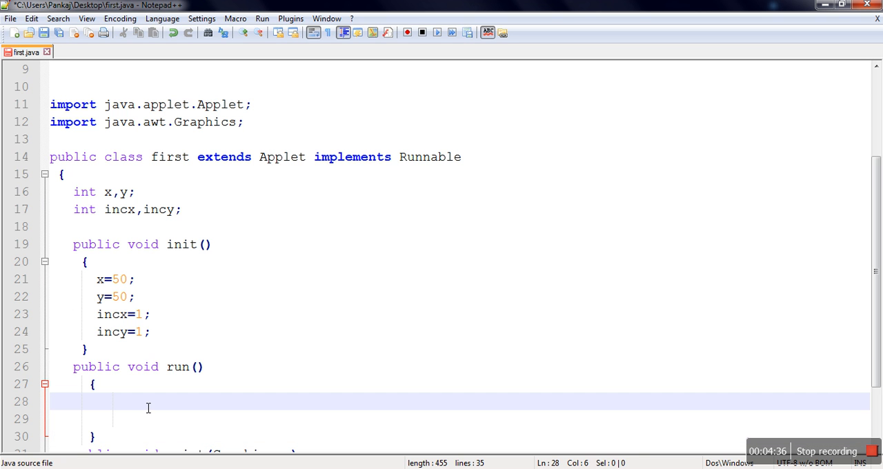
{"action": "type", "text": "while(true"}
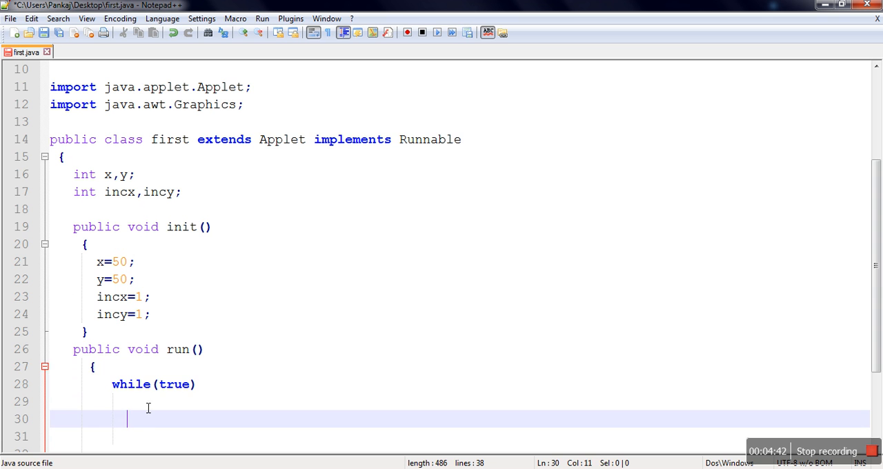
{"action": "type", "text": "{"}
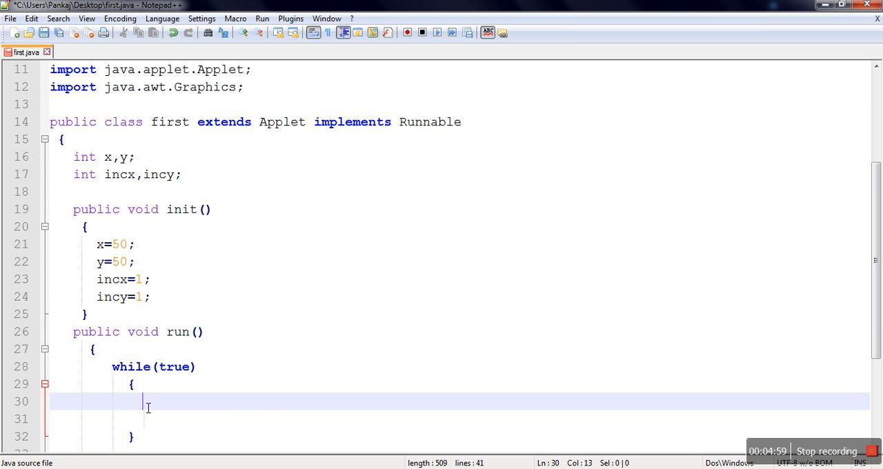
{"action": "type", "text": "repaint();"}
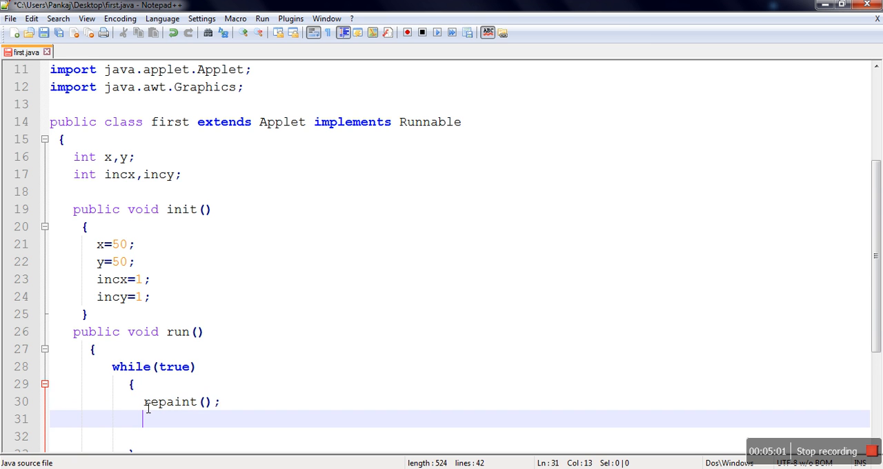
{"action": "mouse_move", "coordinate": [575, 384]}
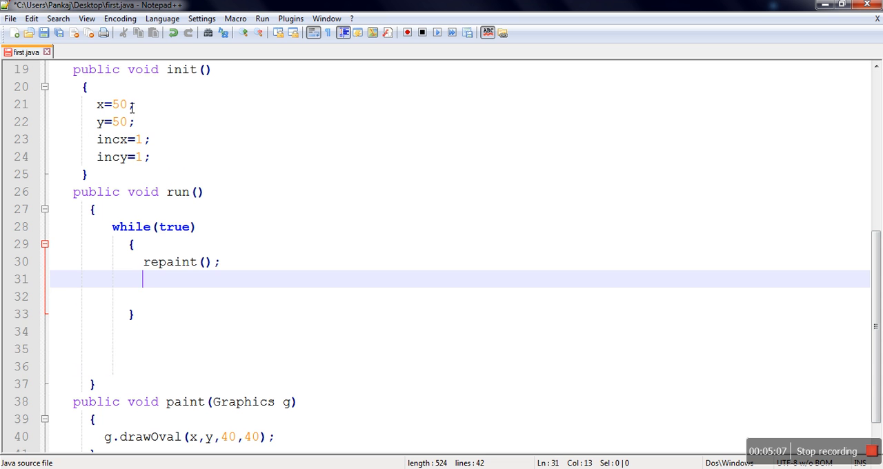
{"action": "mouse_move", "coordinate": [210, 312]}
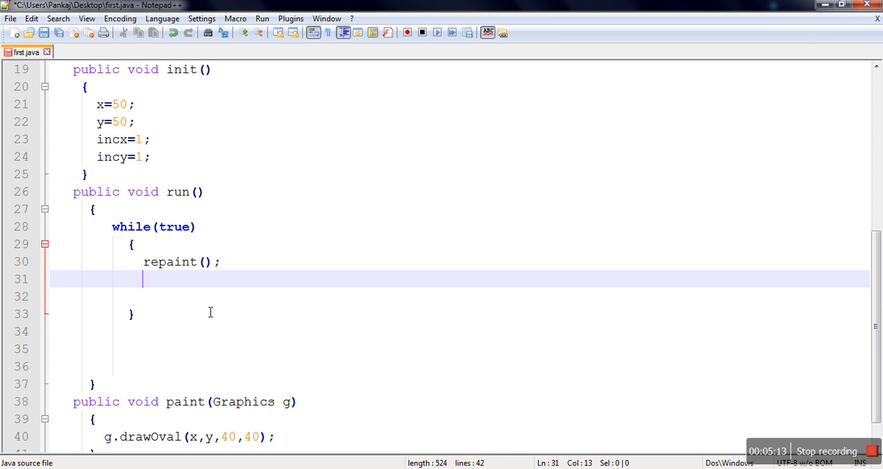
Add x=x+incx*1; and y=y+incy*1; after repaint, check incx uses, and save.
{"action": "type", "text": "x"}
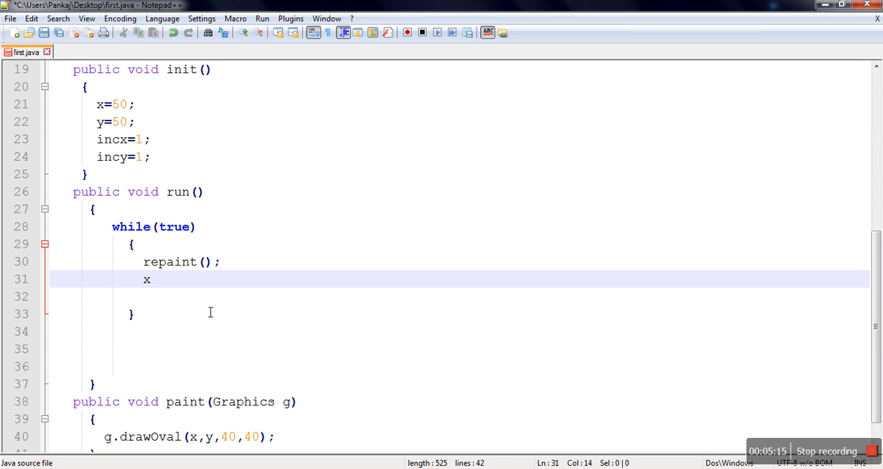
{"action": "type", "text": "=x+"}
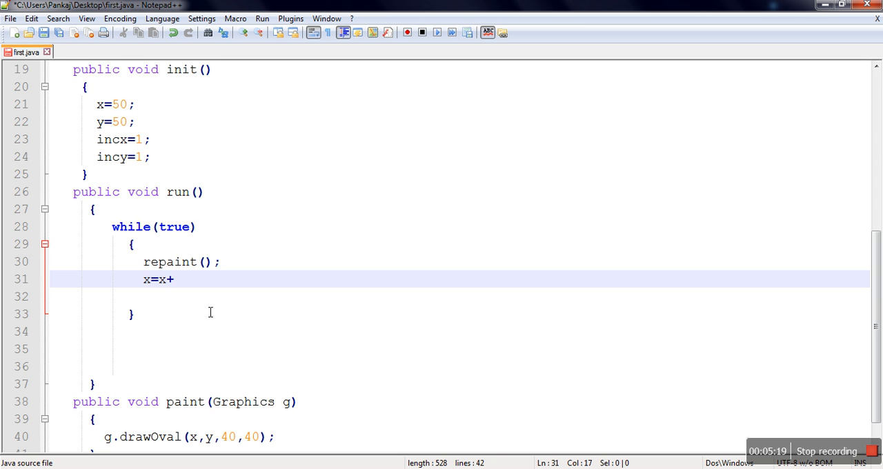
{"action": "mouse_move", "coordinate": [158, 170]}
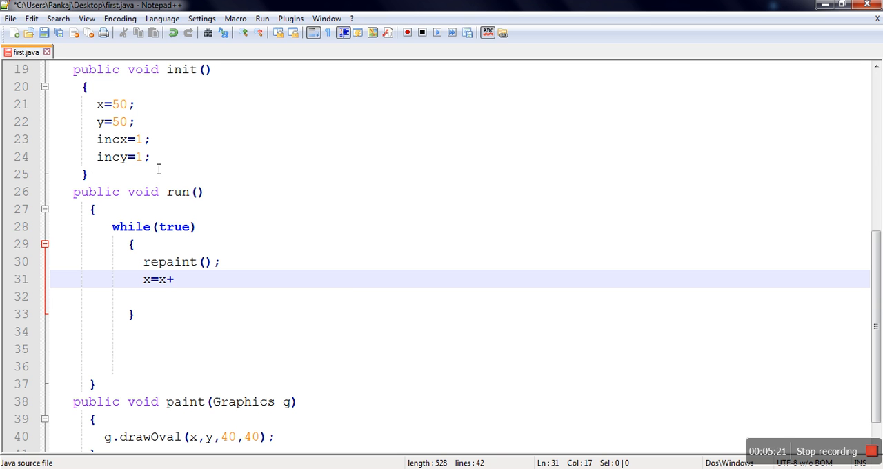
{"action": "type", "text": "inc"}
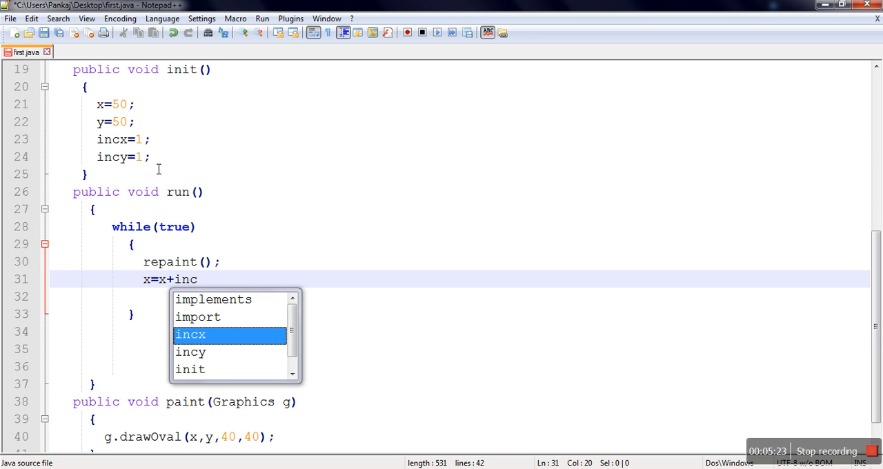
{"action": "type", "text": "x*1;"}
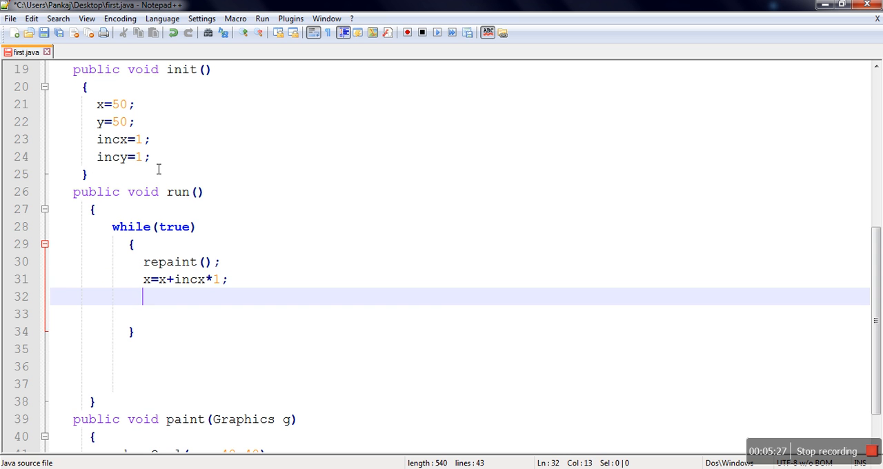
{"action": "type", "text": "y=in"}
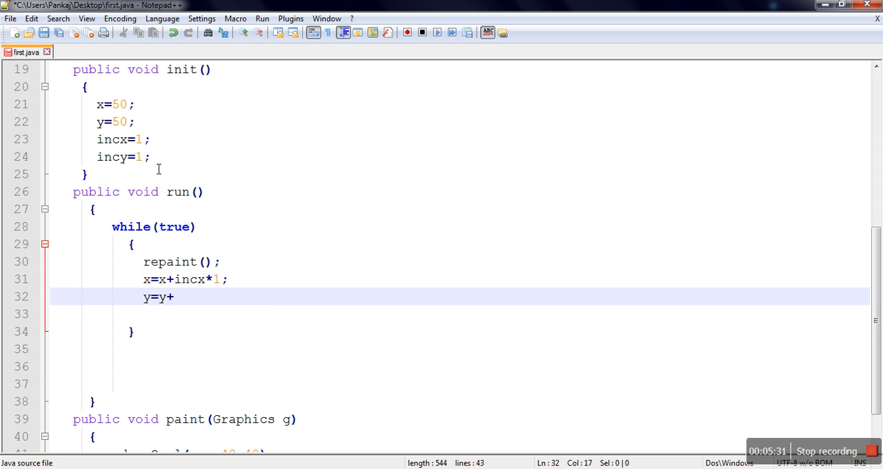
{"action": "type", "text": "incy*1;"}
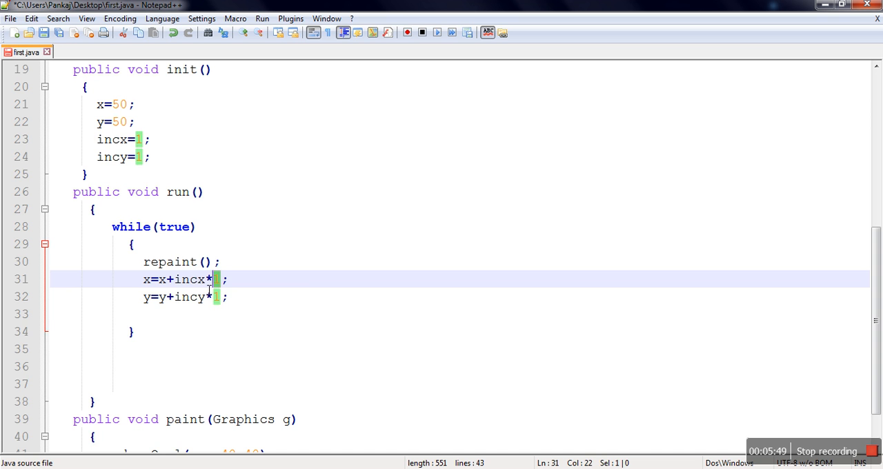
{"action": "double_click", "coordinate": [188, 279]}
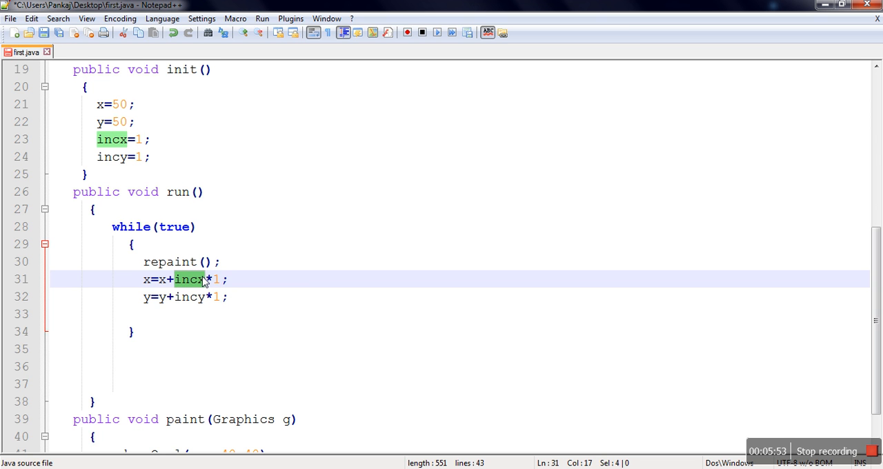
{"action": "mouse_move", "coordinate": [239, 298]}
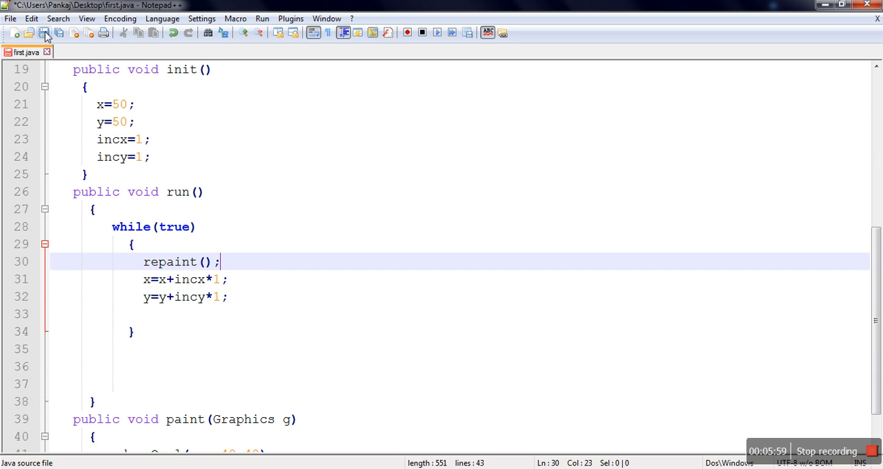
{"action": "left_click", "coordinate": [56, 35]}
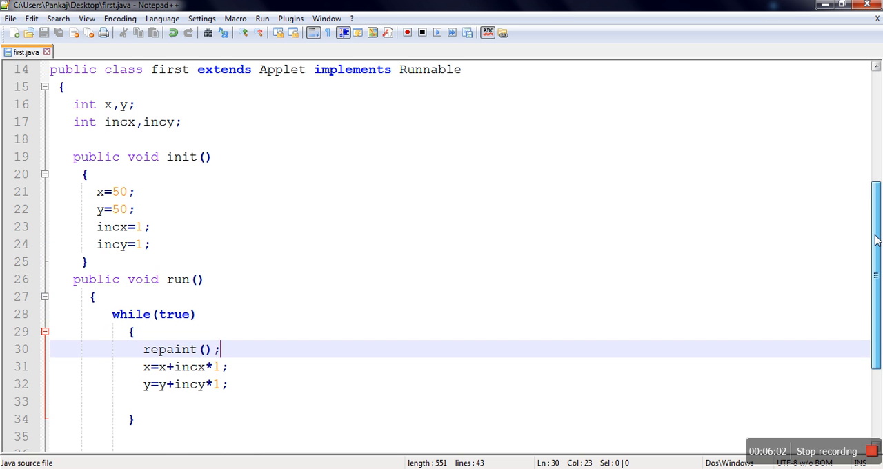
Add a start() method after init() creating Thread th=new Thread(this) and calling th.start().
{"action": "left_click", "coordinate": [133, 262]}
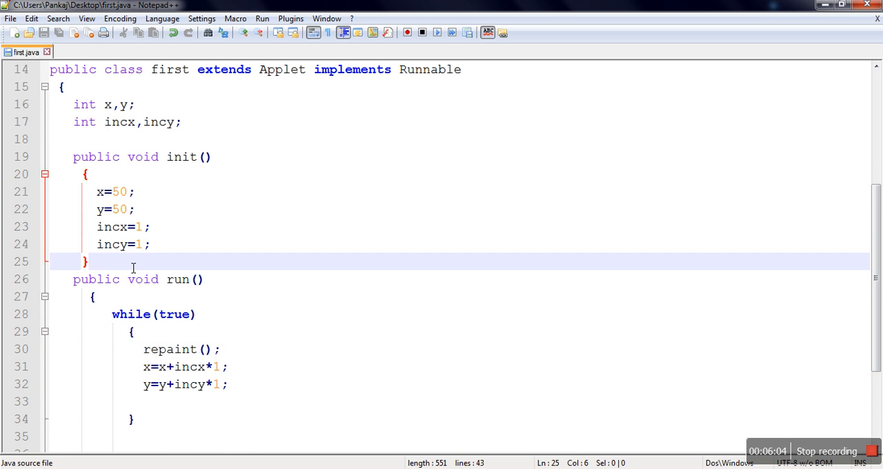
{"action": "type", "text": "public void"}
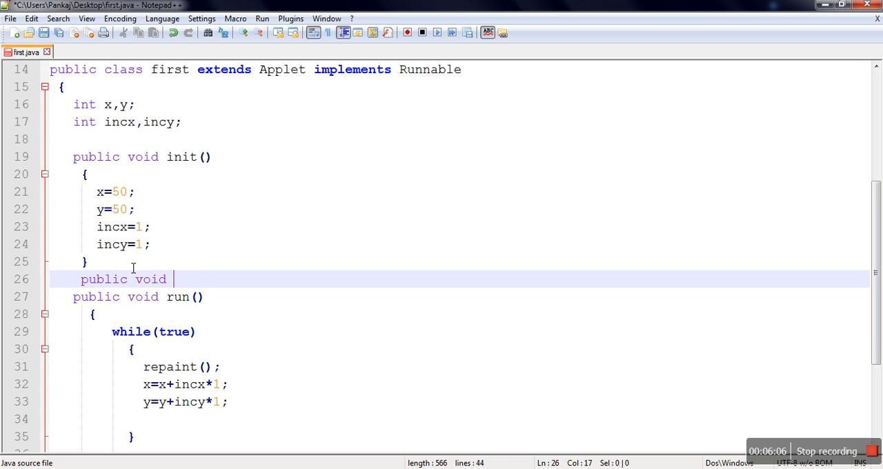
{"action": "type", "text": "start()"}
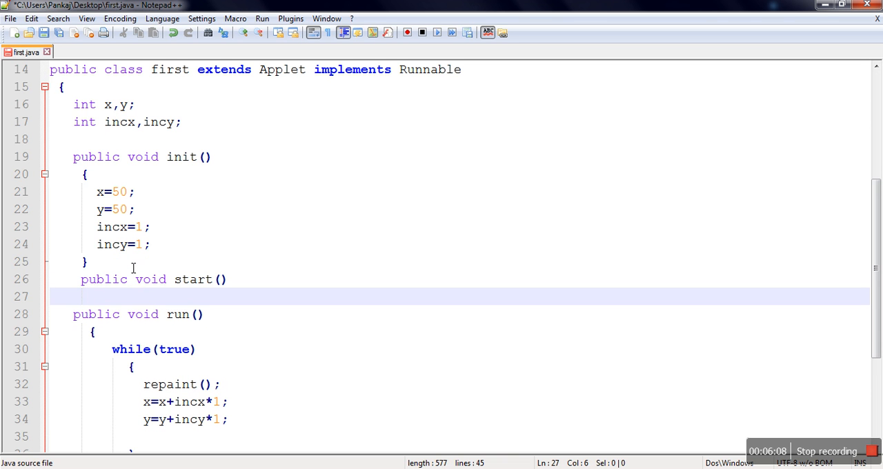
{"action": "type", "text": "Thread th=new"}
{"action": "type", "text": "{"}
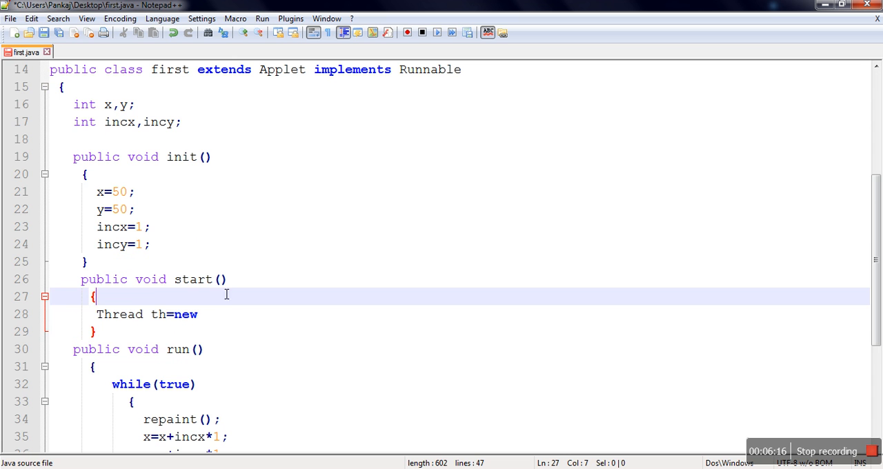
{"action": "type", "text": "Thread("}
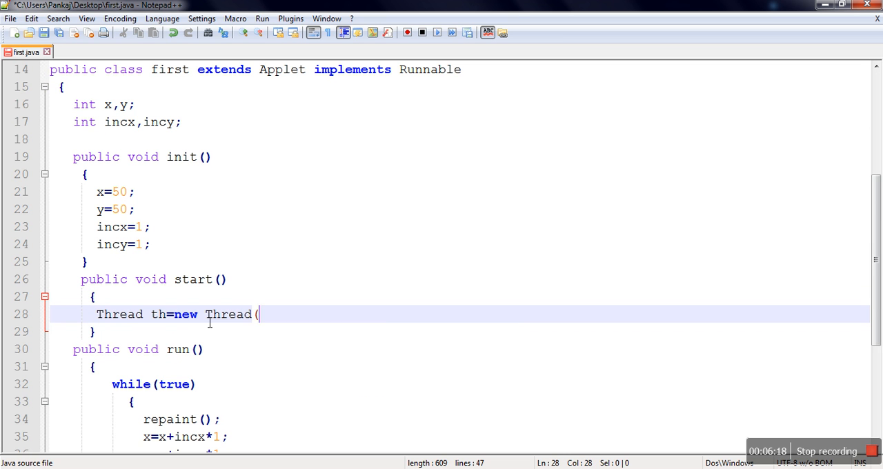
{"action": "type", "text": "this);"}
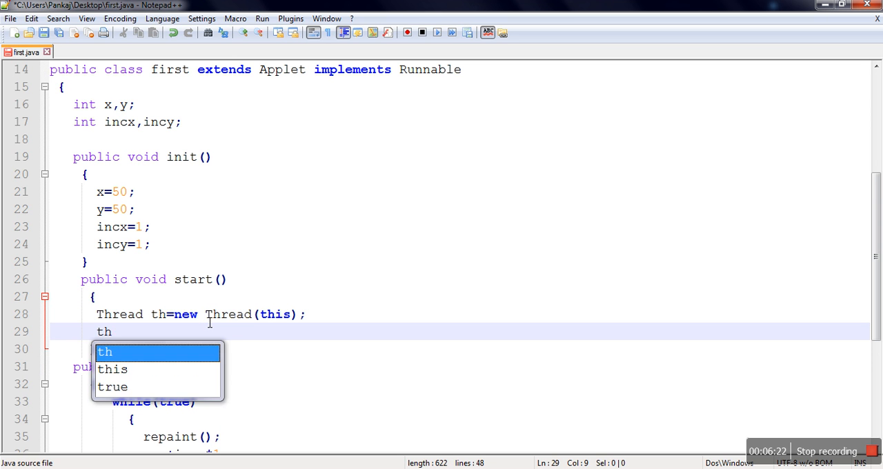
{"action": "type", "text": ".start()"}
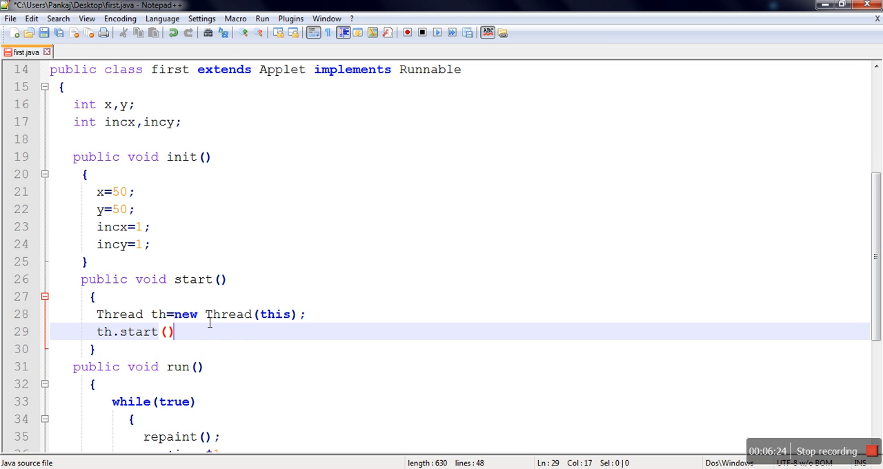
{"action": "type", "text": ";"}
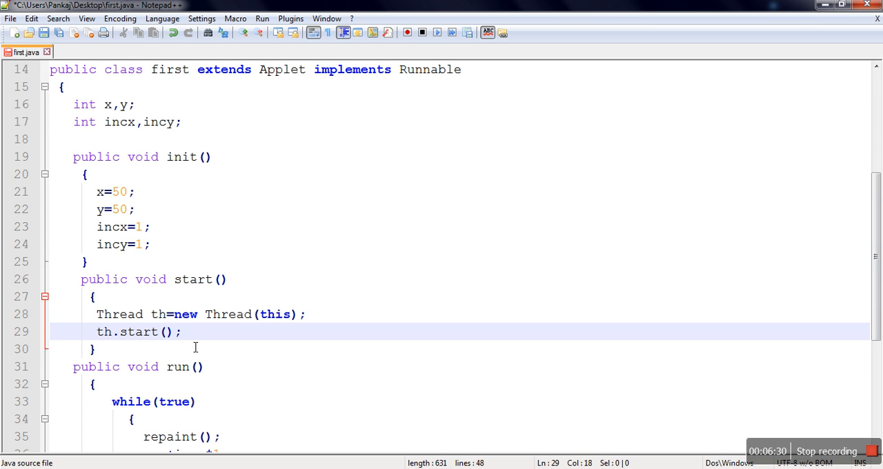
{"action": "scroll", "scroll_direction": "down", "scroll_amount": 3}
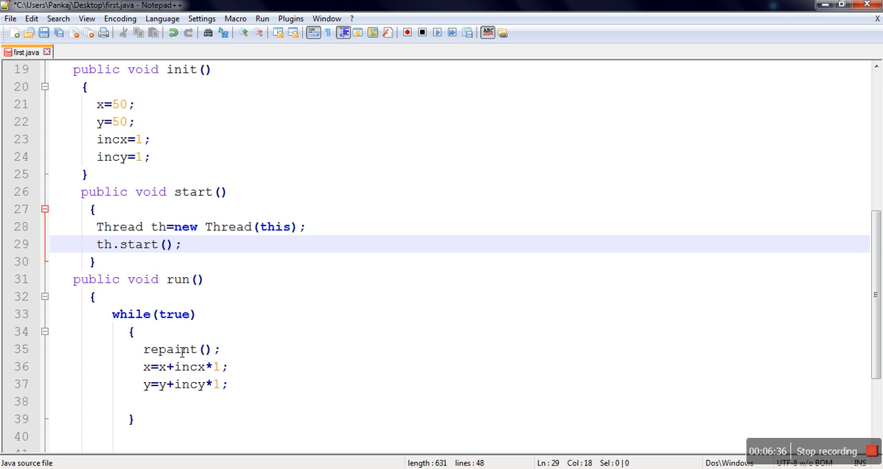
{"action": "scroll", "scroll_direction": "down", "scroll_amount": 3}
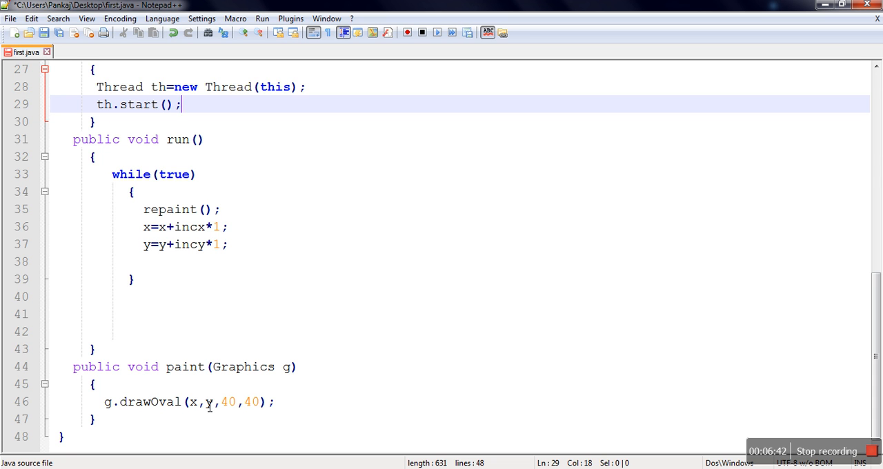
Recompile first.java with javac, relaunch appletviewer, and close the blank applet window.
{"action": "left_click", "coordinate": [46, 36]}
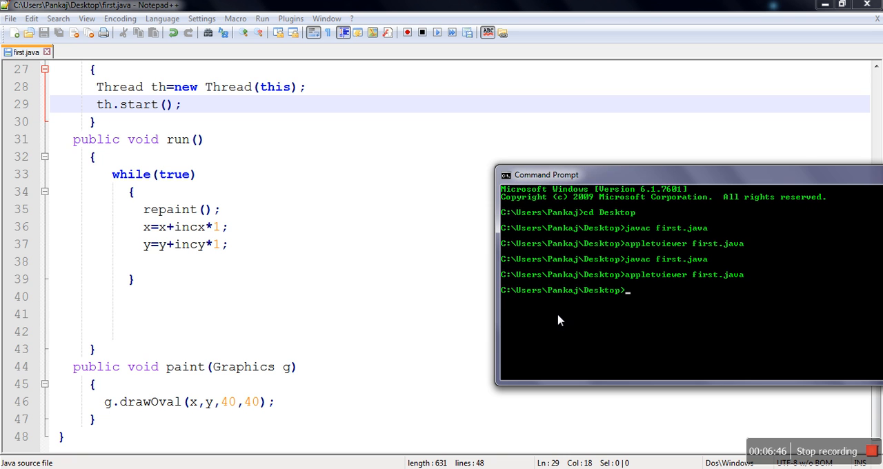
{"action": "type", "text": "javac first.java"}
{"action": "type", "text": "appletviewer first.java"}
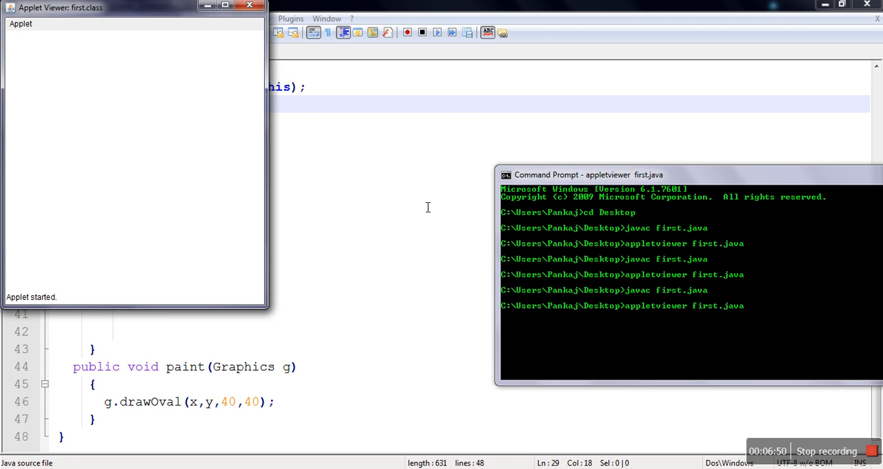
{"action": "mouse_move", "coordinate": [211, 21]}
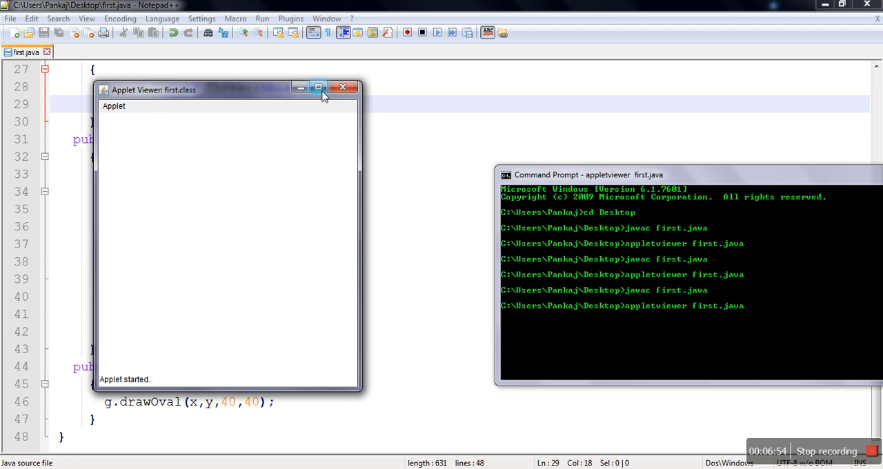
{"action": "left_click", "coordinate": [346, 86]}
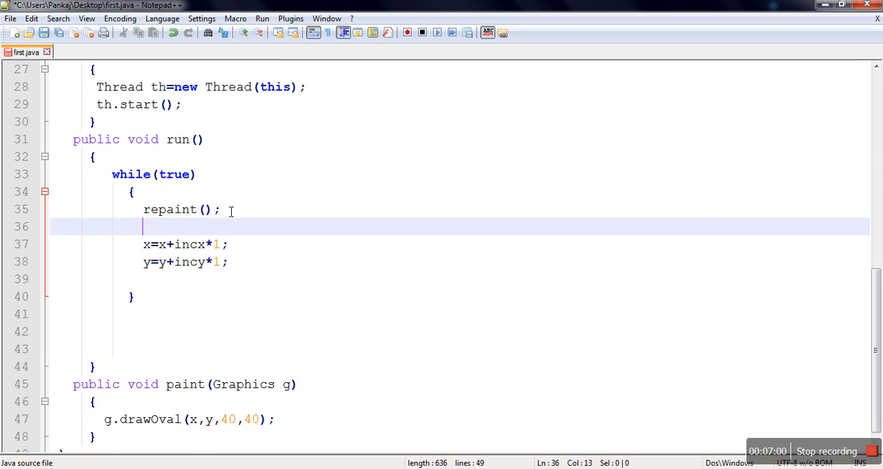
Insert Thread.sleep(1000); on a new line after repaint() and open a try block around it.
{"action": "key", "text": "Enter"}
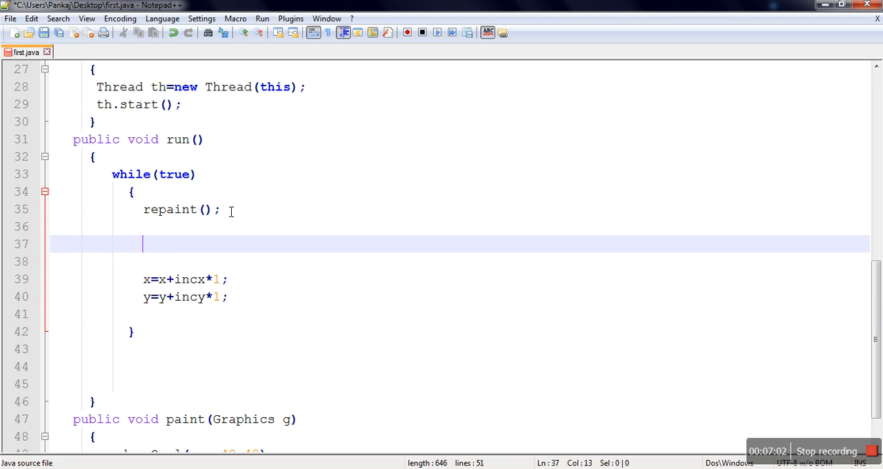
{"action": "type", "text": "Thread.sleep("}
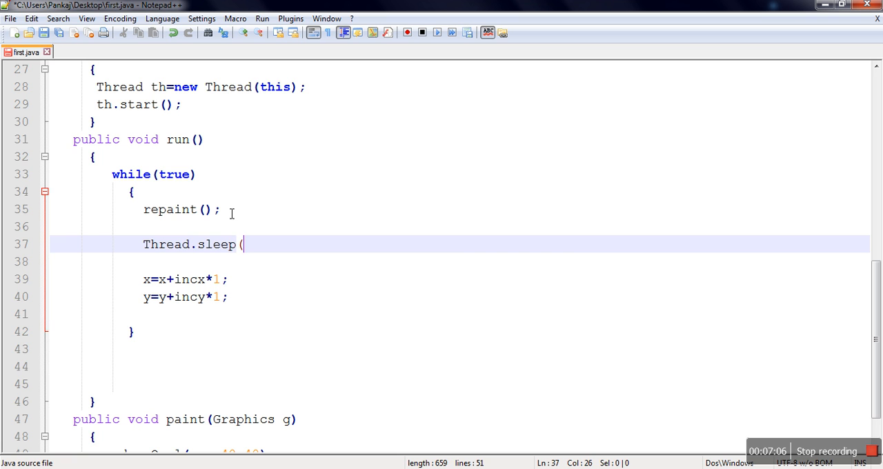
{"action": "type", "text": "100-"}
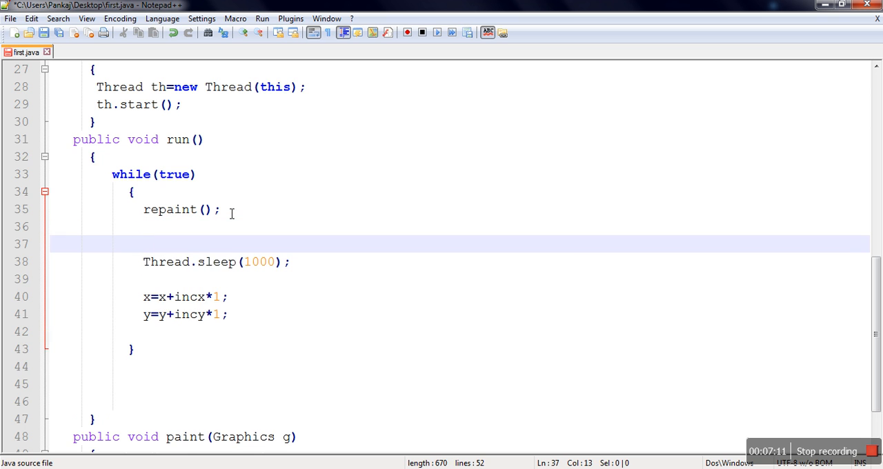
{"action": "type", "text": "try"}
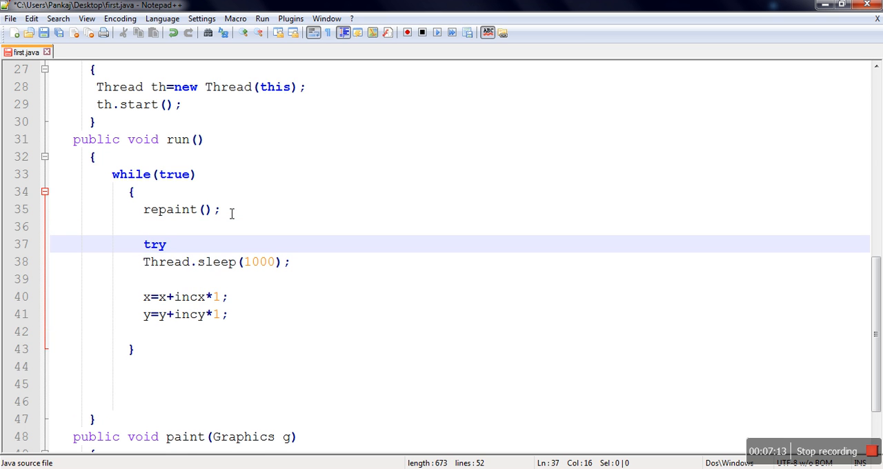
{"action": "type", "text": "{"}
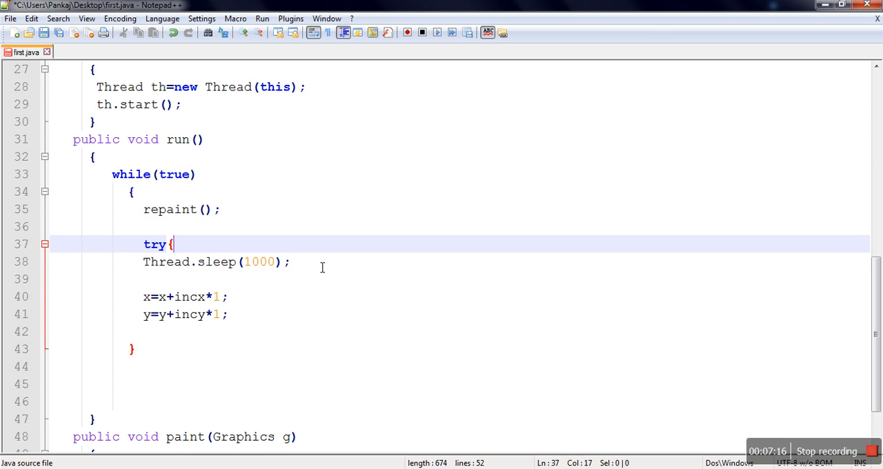
{"action": "type", "text": "}catch(Exception e){"}
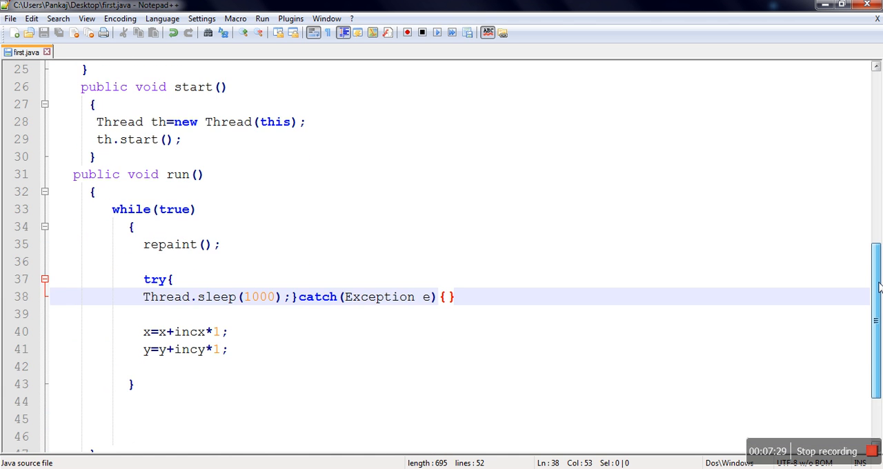
Scroll down to review the try/catch(Exception e){} wrapped around Thread.sleep(1000).
{"action": "scroll", "scroll_direction": "down", "scroll_amount": 3}
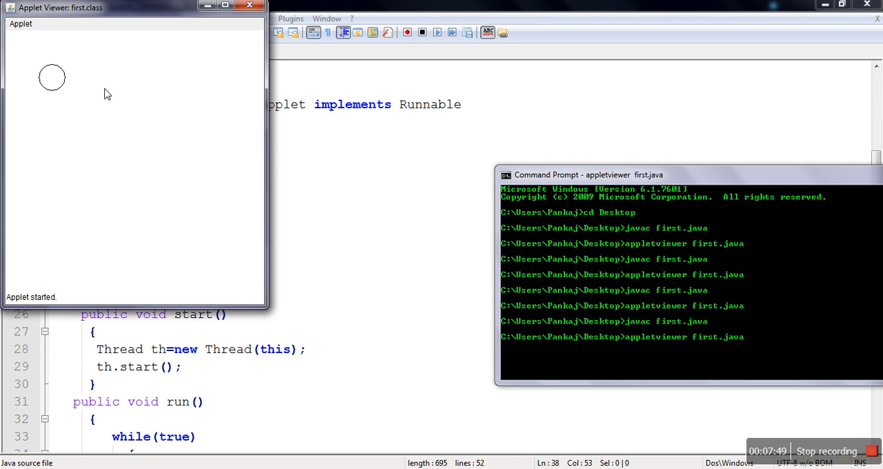
{"action": "mouse_move", "coordinate": [53, 87]}
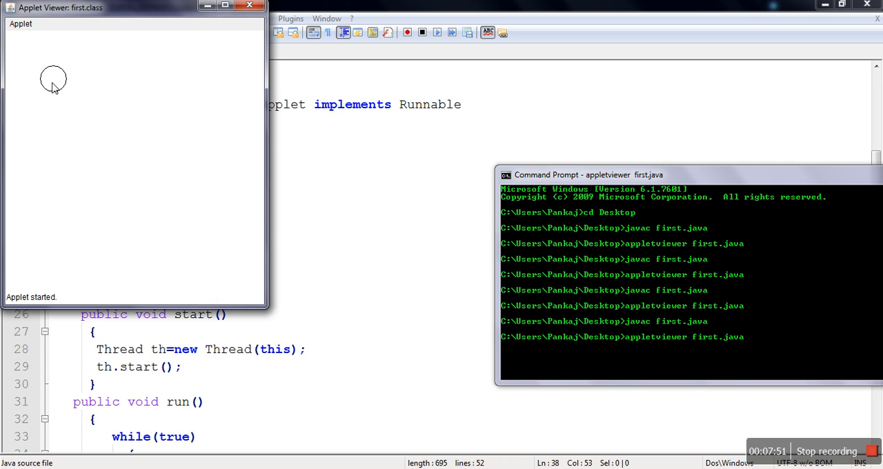
{"action": "mouse_move", "coordinate": [188, 75]}
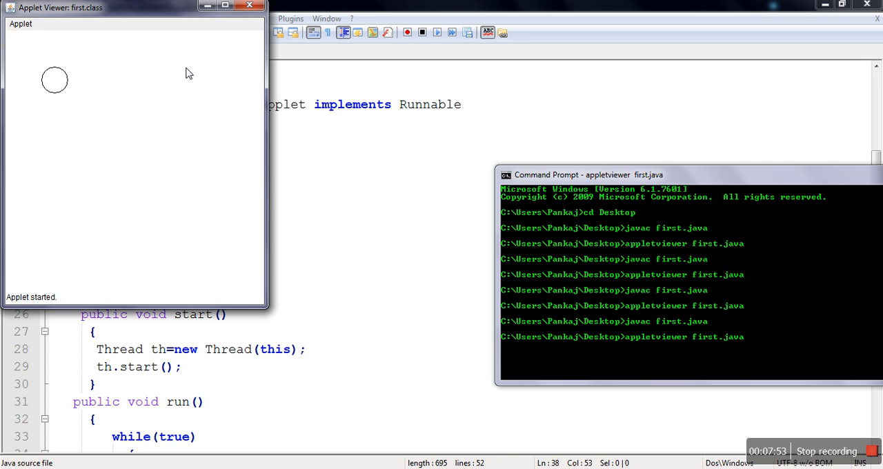
Close the applet window after watching the circle creep slowly down and right.
{"action": "left_click", "coordinate": [253, 7]}
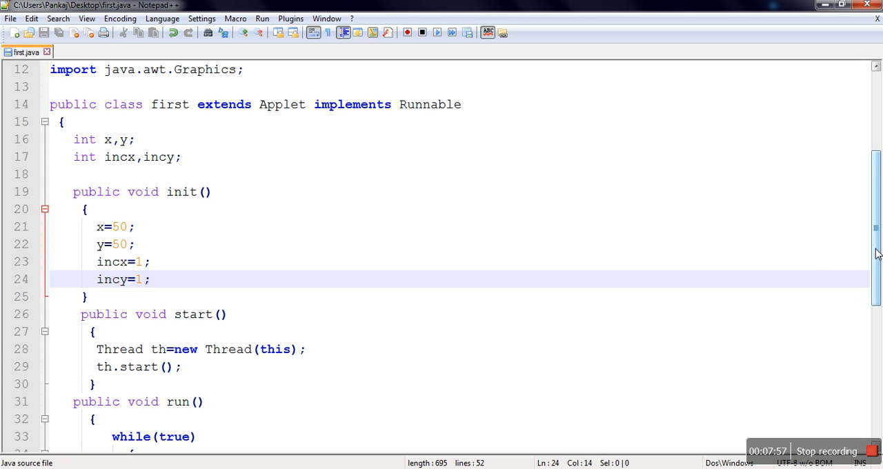
Change the sleep delay to 100 ms and relaunch the applet from Command Prompt.
{"action": "scroll", "scroll_direction": "down", "scroll_amount": 3}
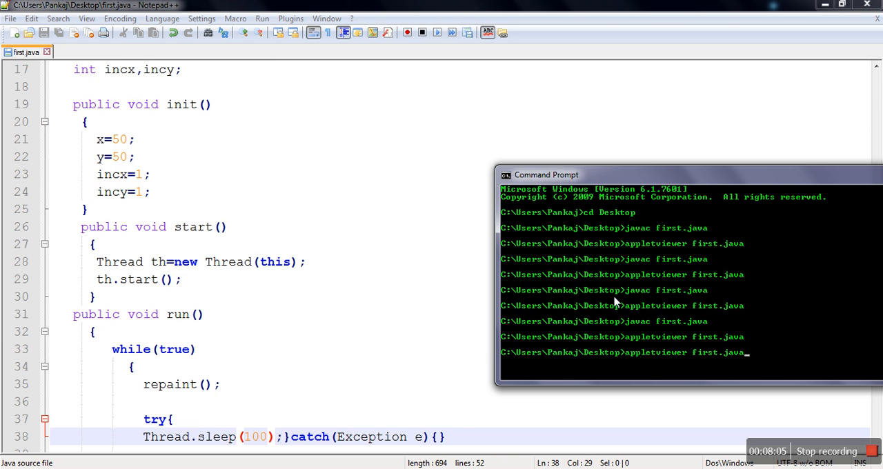
{"action": "key", "text": "enter"}
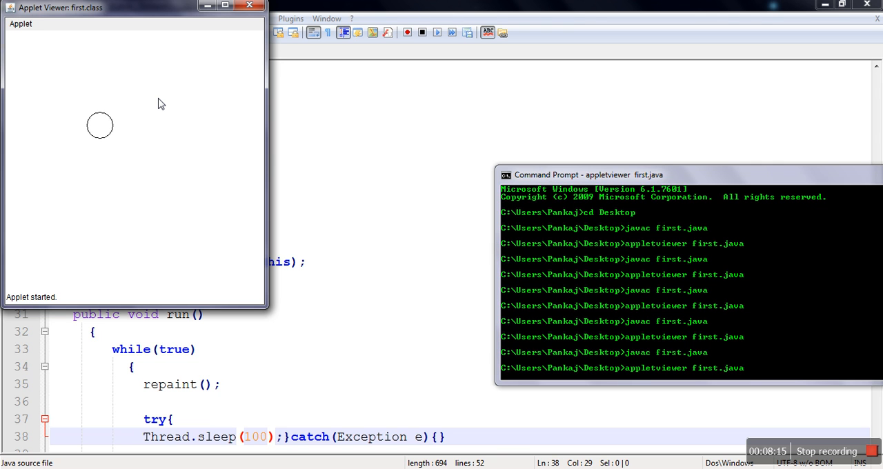
{"action": "mouse_move", "coordinate": [249, 269]}
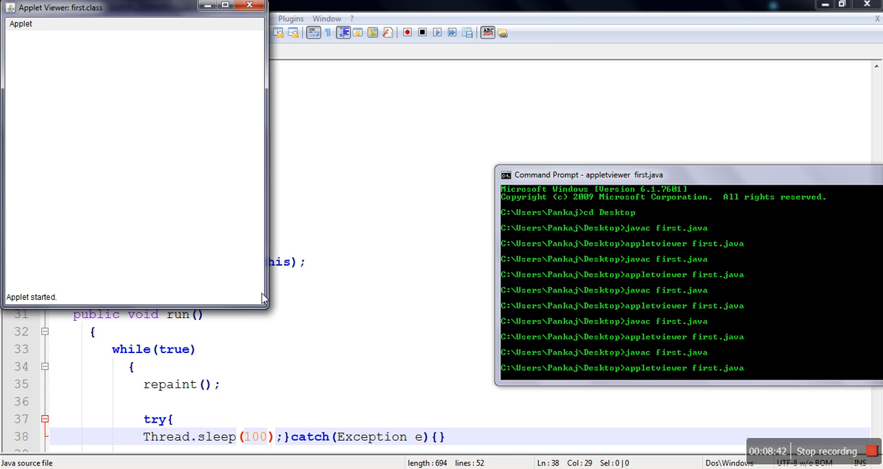
Close the Applet Viewer once the faster circle has left the window.
{"action": "left_click", "coordinate": [250, 7]}
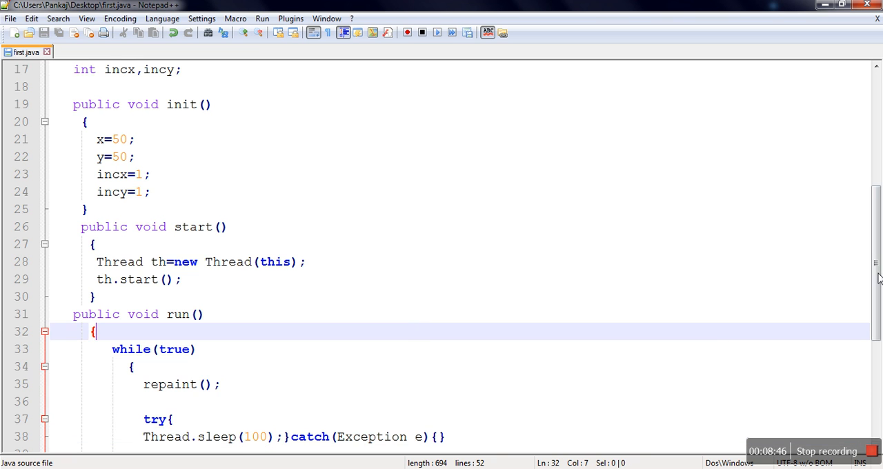
Add if checks on x+40 that reverse incx at the right and left window edges.
{"action": "scroll", "scroll_direction": "down", "scroll_amount": 3}
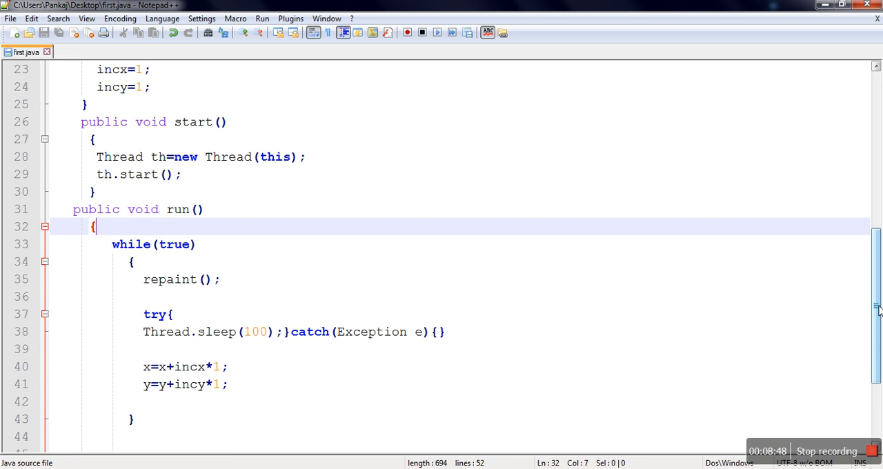
{"action": "scroll", "scroll_direction": "down", "scroll_amount": 3}
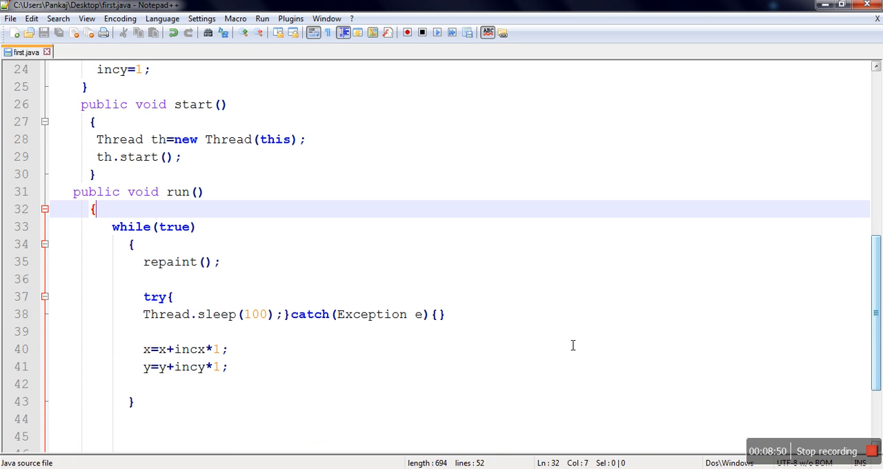
{"action": "mouse_move", "coordinate": [182, 336]}
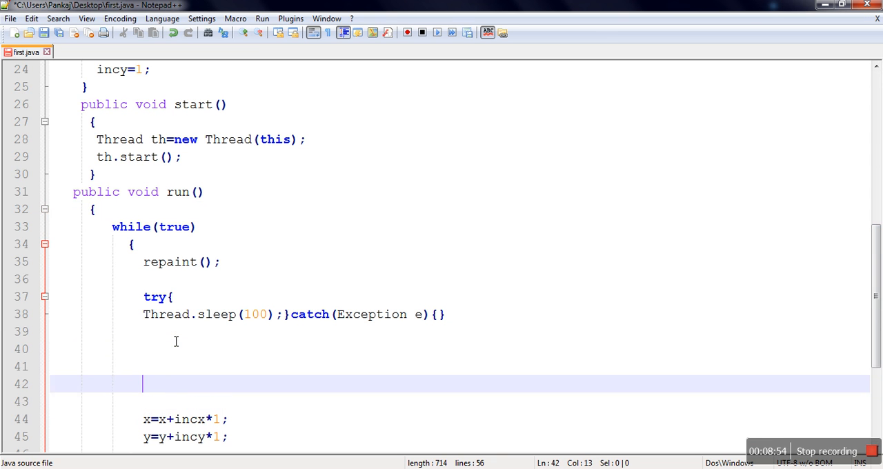
{"action": "type", "text": "if("}
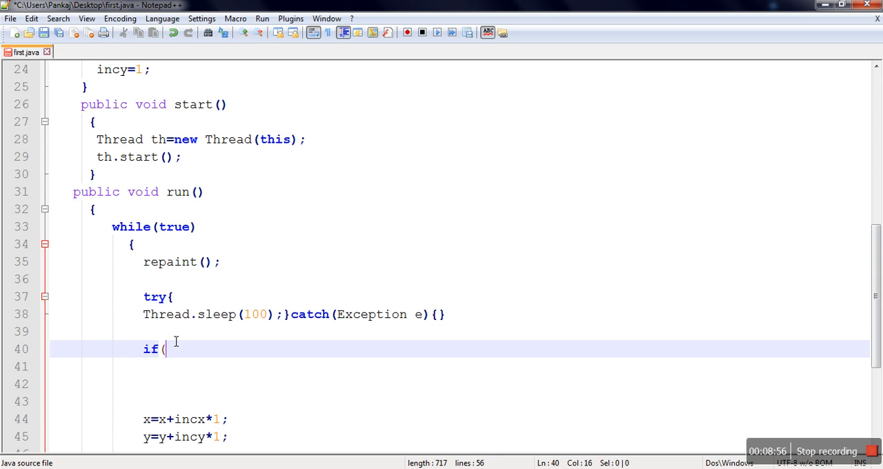
{"action": "type", "text": "x"}
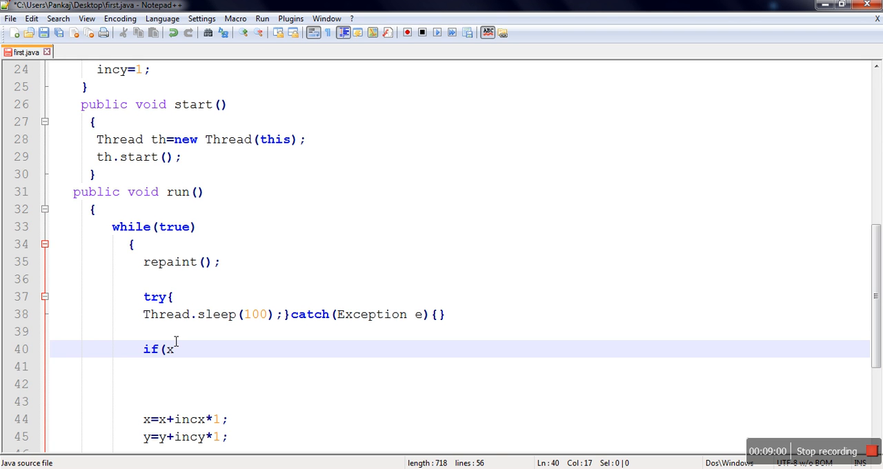
{"action": "type", "text": "+"}
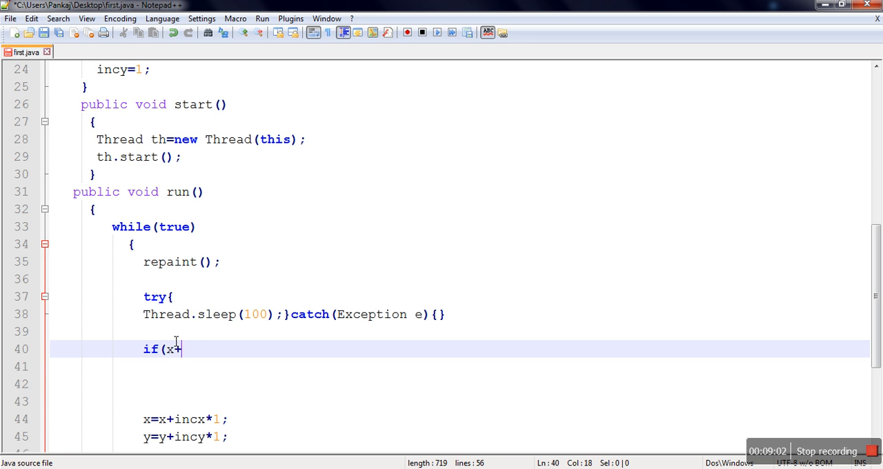
{"action": "type", "text": "40"}
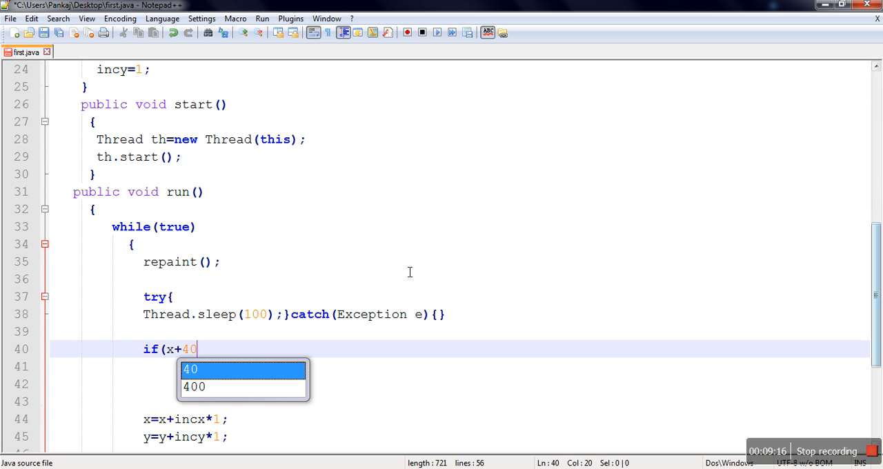
{"action": "type", "text": ">400"}
{"action": "left_click", "coordinate": [460, 367]}
{"action": "type", "text": "incx="}
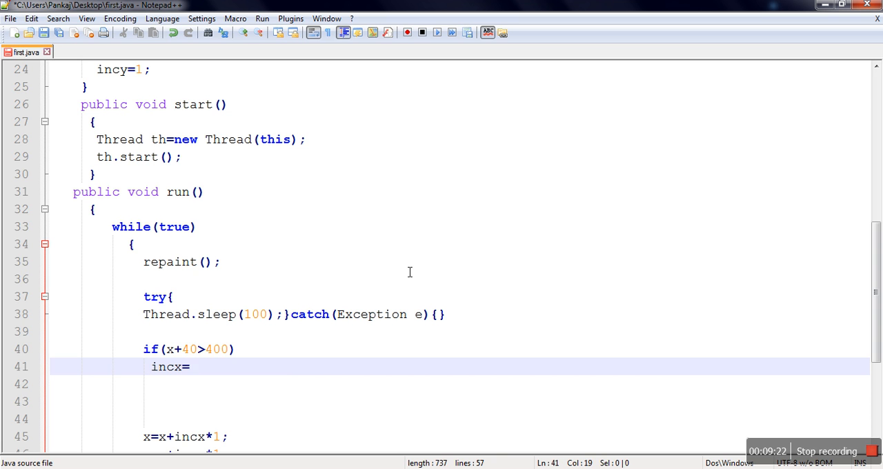
{"action": "type", "text": "-1;"}
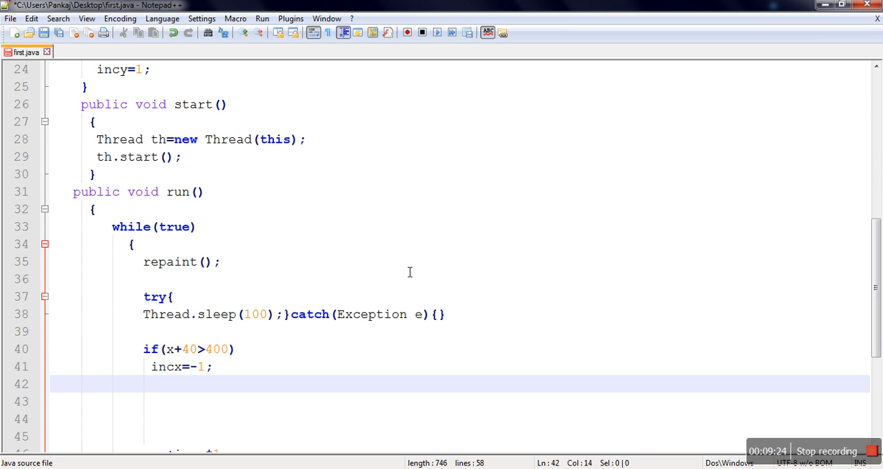
{"action": "key", "text": "Backspace"}
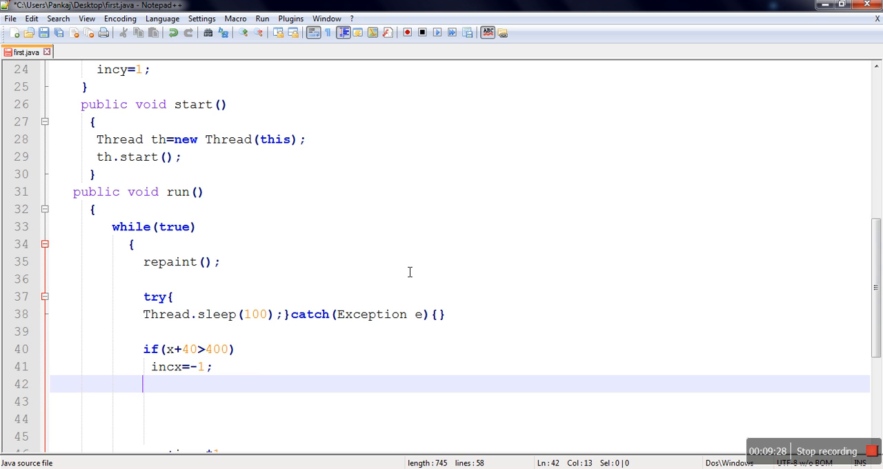
{"action": "type", "text": "if(x"}
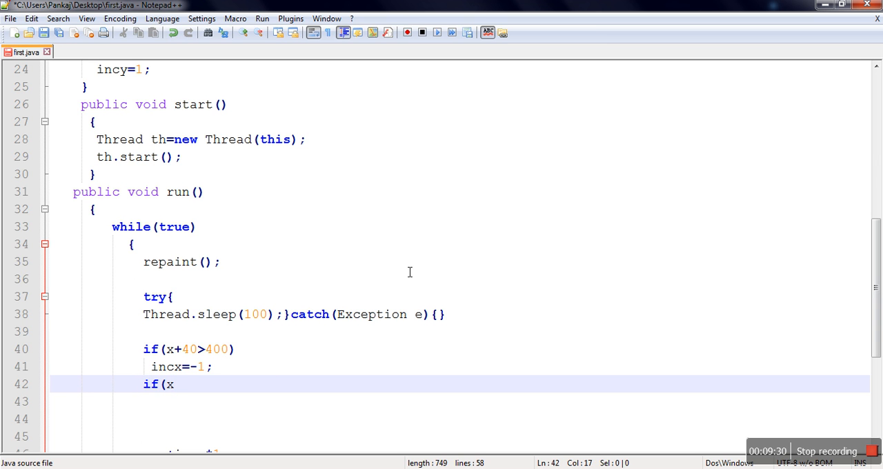
{"action": "type", "text": "+"}
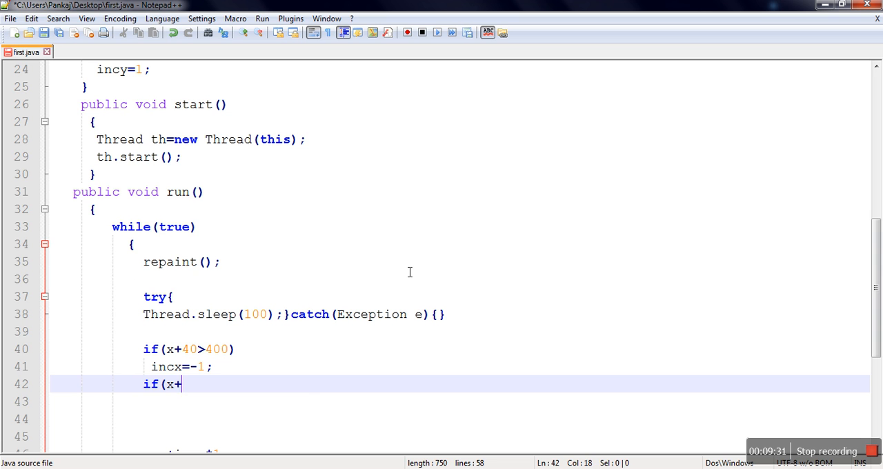
{"action": "type", "text": "40<"}
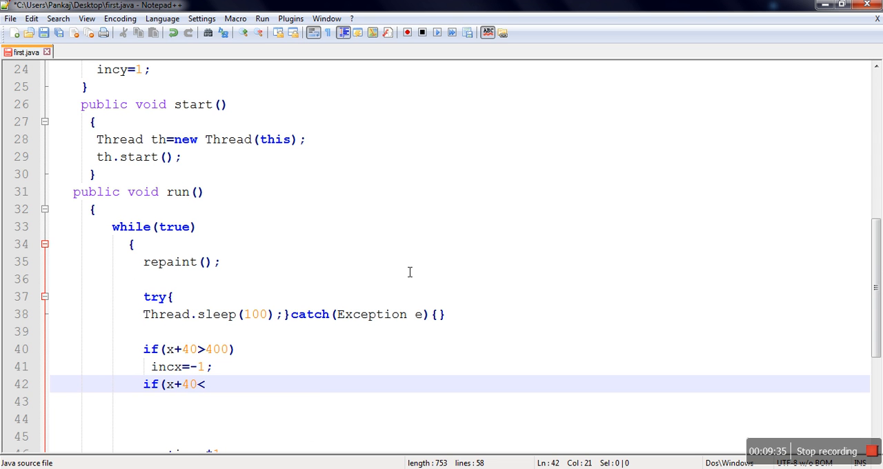
{"action": "mouse_move", "coordinate": [221, 338]}
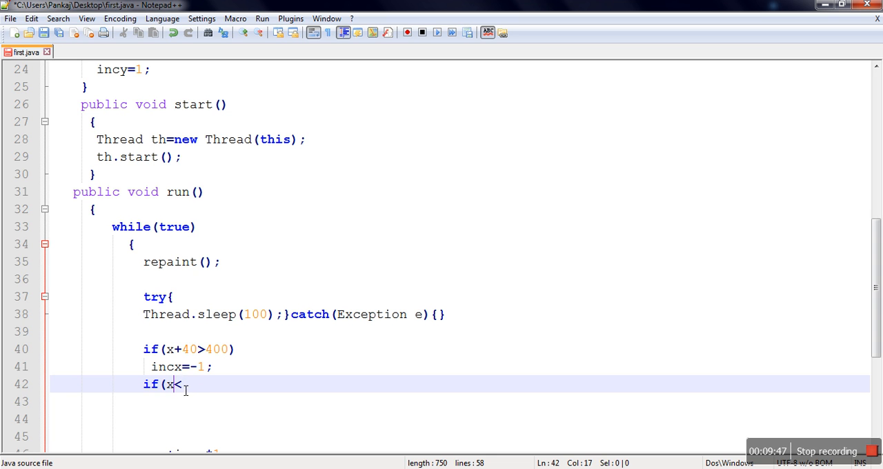
{"action": "mouse_move", "coordinate": [201, 388]}
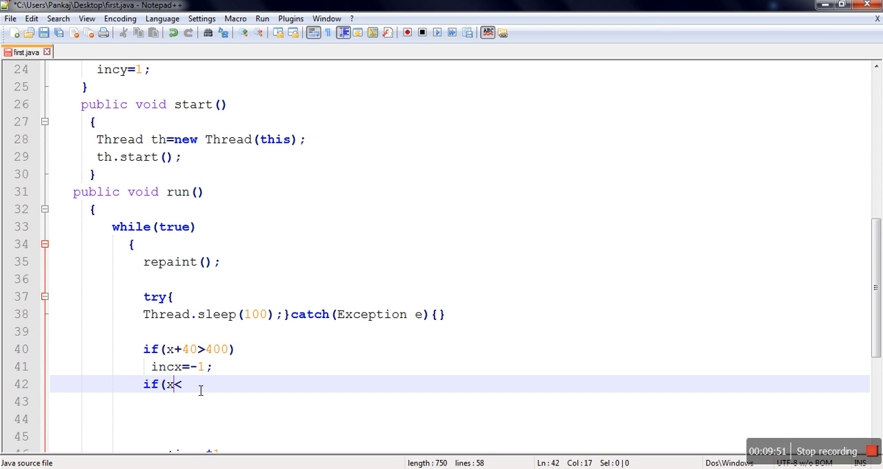
{"action": "type", "text": "0"}
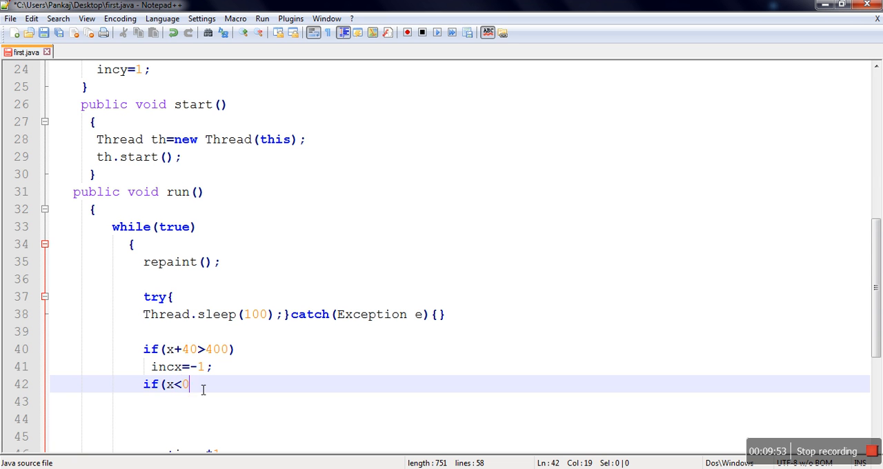
{"action": "key", "text": "Backspace"}
{"action": "type", "text": "10"}
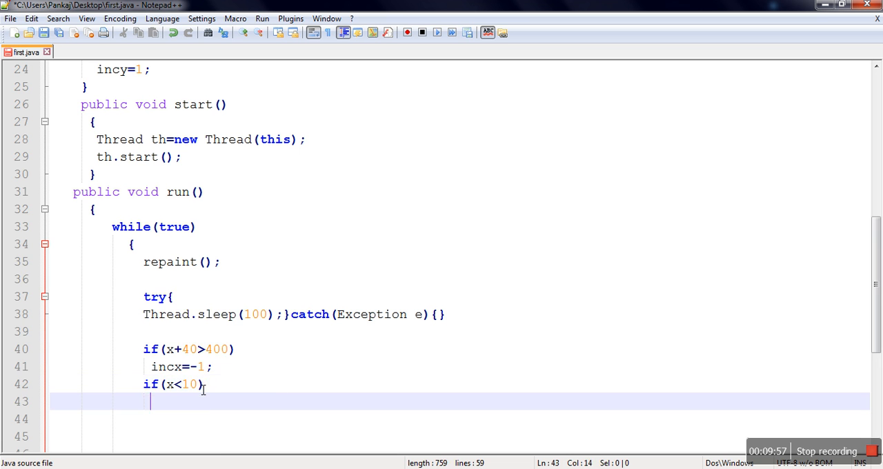
{"action": "type", "text": "incx=1;"}
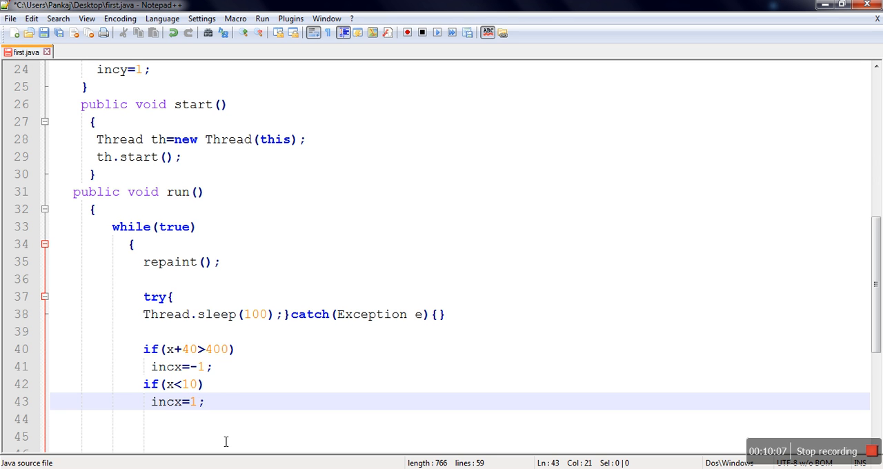
Add matching checks on y that reverse incy at the bottom and top edges.
{"action": "type", "text": "if("}
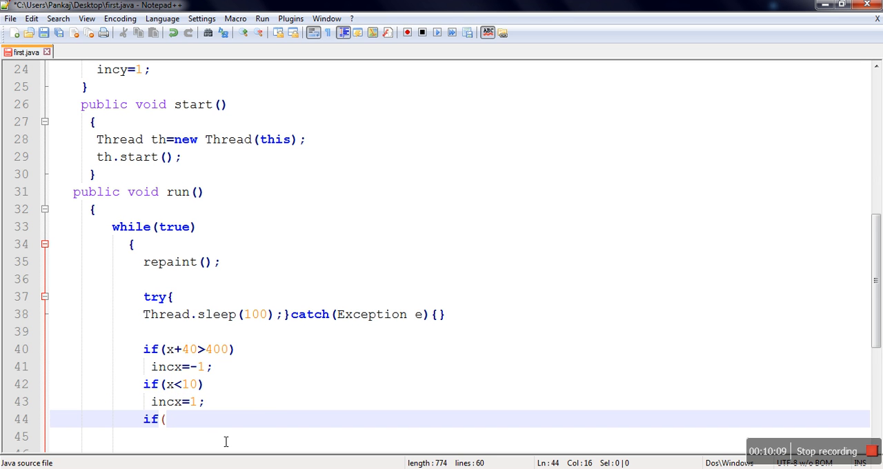
{"action": "type", "text": "y+40>400"}
{"action": "left_click", "coordinate": [460, 437]}
{"action": "type", "text": "incy=-1;"}
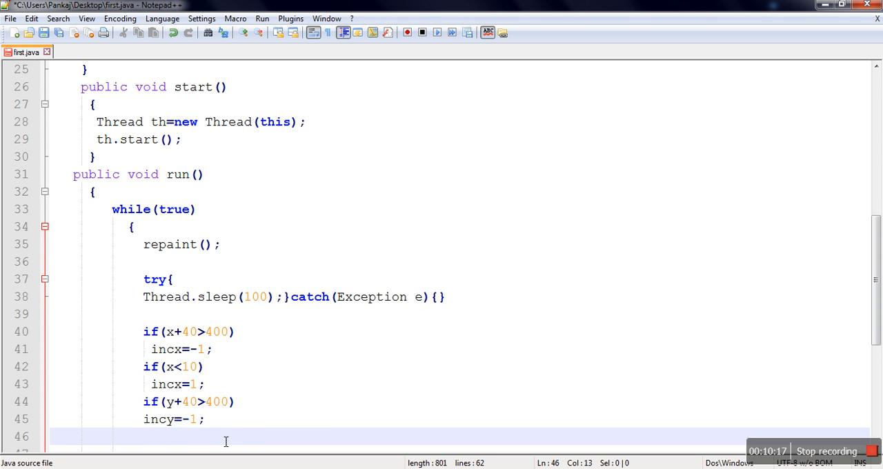
{"action": "type", "text": "if(y<10"}
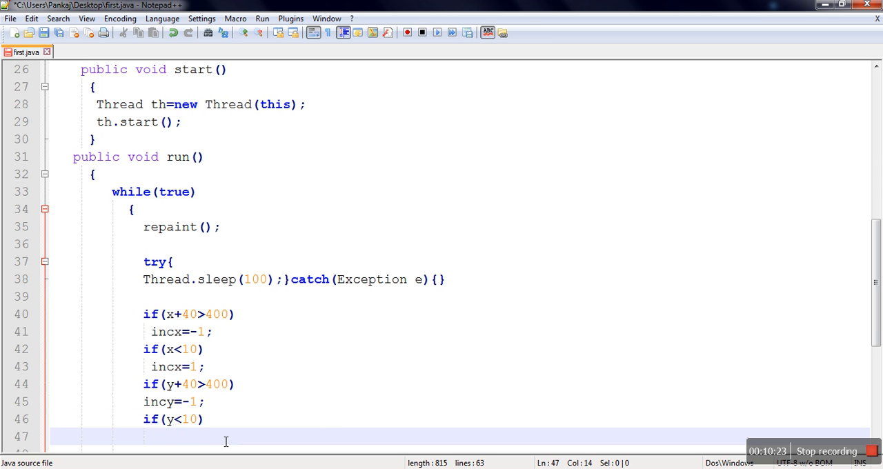
{"action": "type", "text": "incy="}
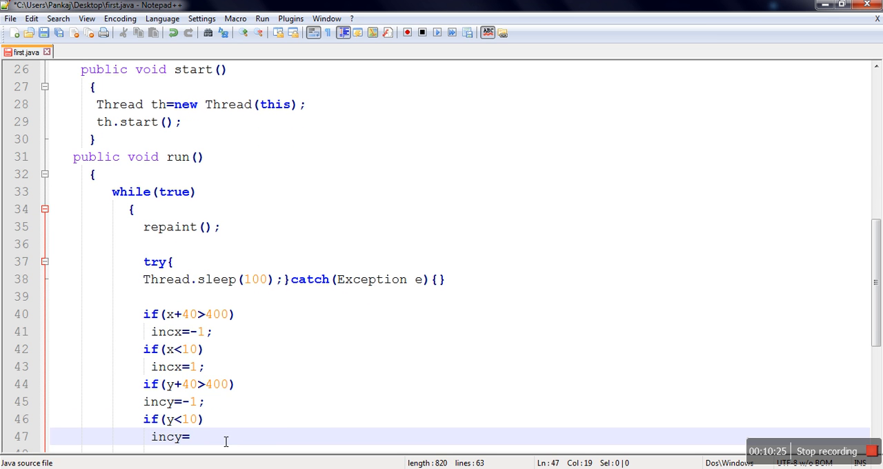
{"action": "type", "text": "1;"}
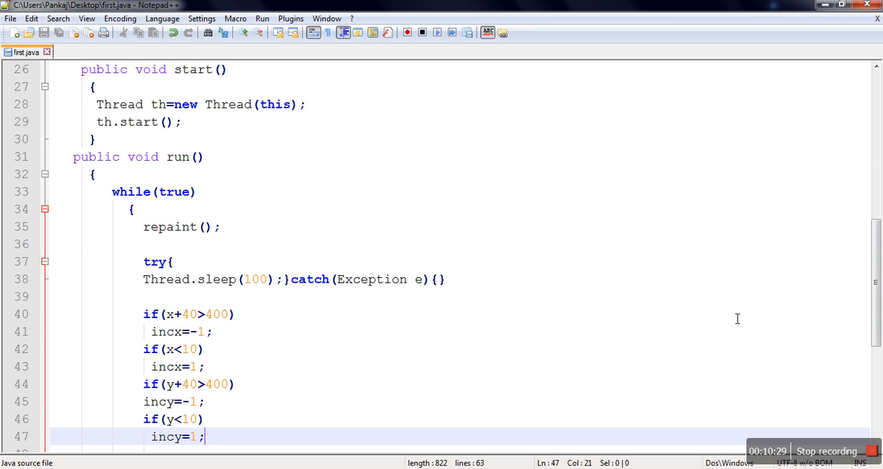
{"action": "left_click", "coordinate": [271, 279]}
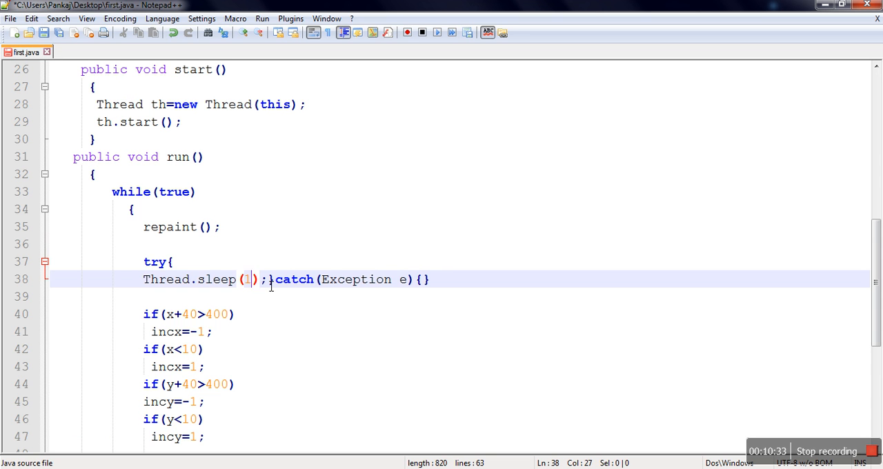
Set the sleep delay to 50, run the applet, and close it after watching the ball.
{"action": "type", "text": "50"}
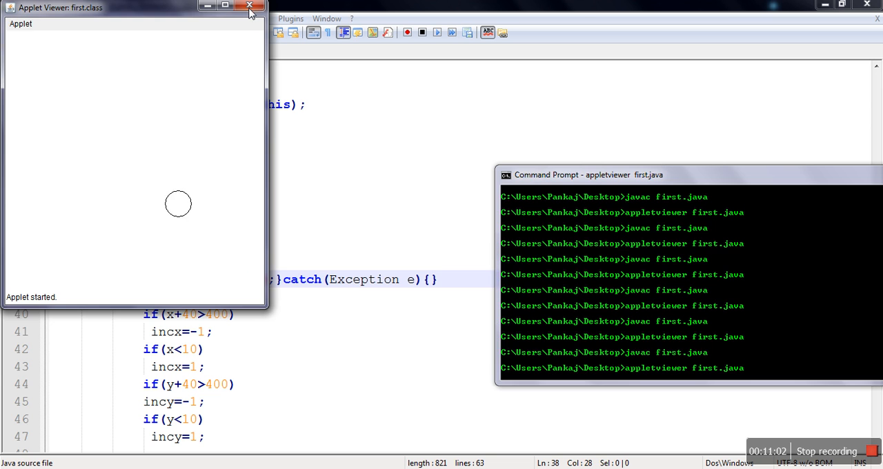
{"action": "left_click", "coordinate": [250, 6]}
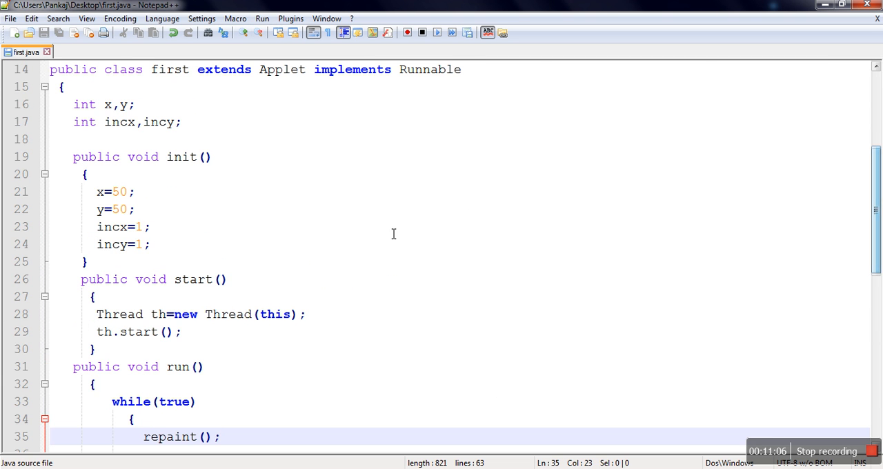
Start the ball at x and y of 20 and set the sleep delay to 10.
{"action": "left_click", "coordinate": [123, 192]}
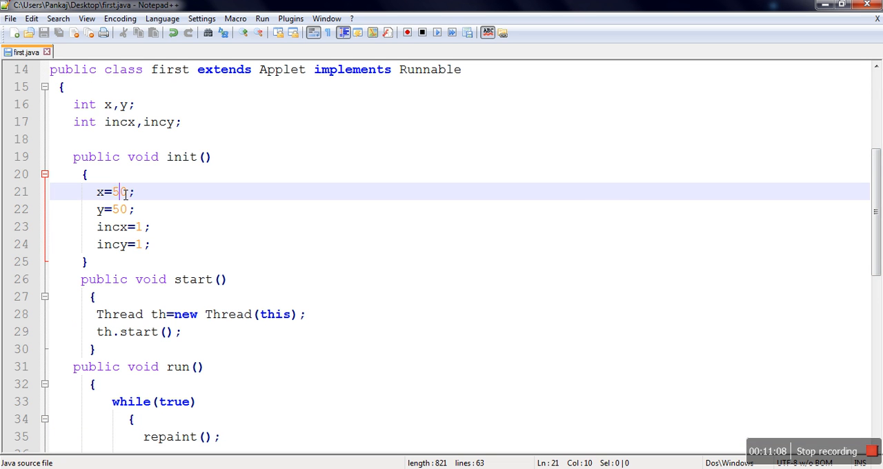
{"action": "key", "text": "BackSpace"}
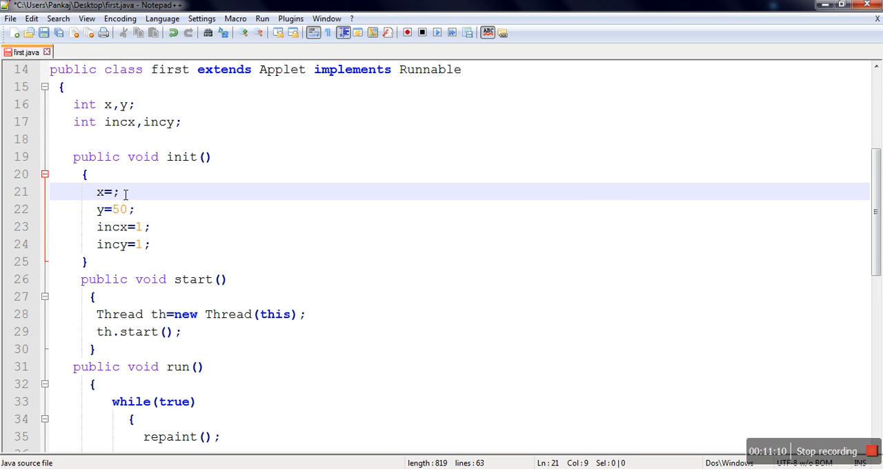
{"action": "type", "text": "20"}
{"action": "left_click", "coordinate": [461, 209]}
{"action": "type", "text": "2"}
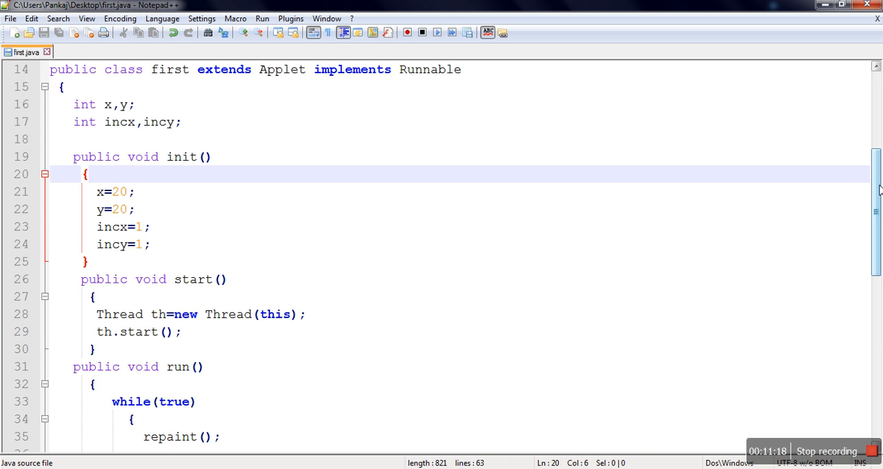
{"action": "scroll", "scroll_direction": "down", "scroll_amount": 3}
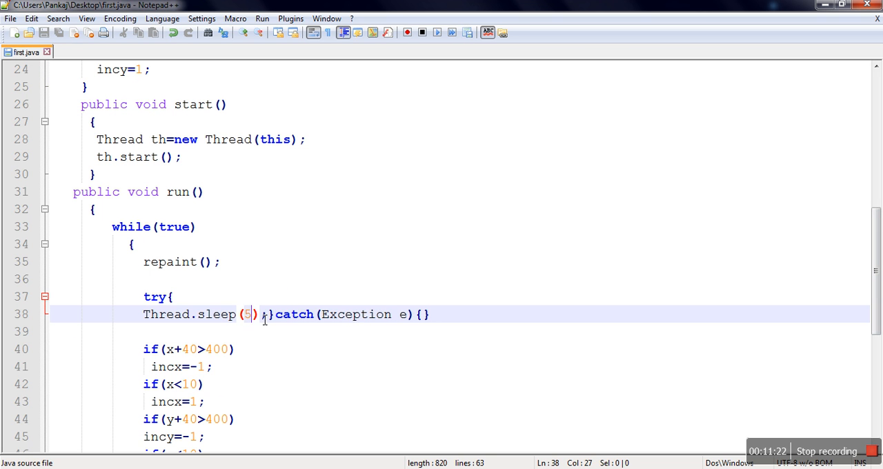
{"action": "type", "text": "0"}
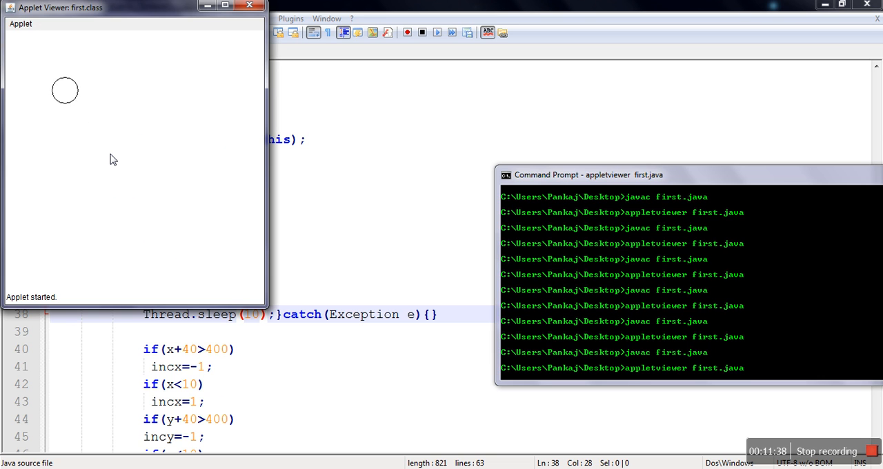
{"action": "mouse_move", "coordinate": [242, 127]}
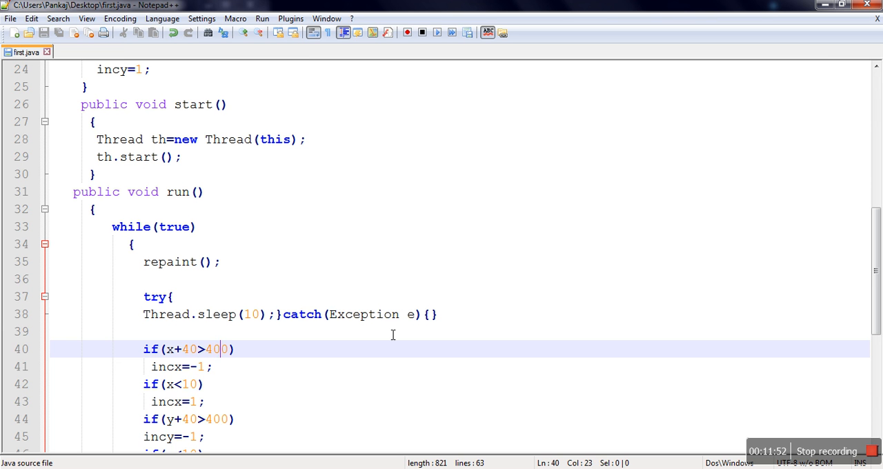
{"action": "mouse_move", "coordinate": [246, 243]}
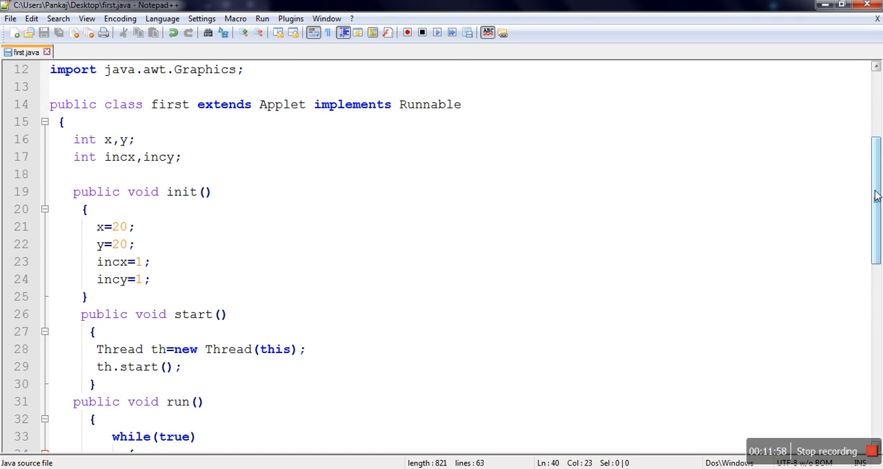
{"action": "scroll", "scroll_direction": "down", "scroll_amount": 3}
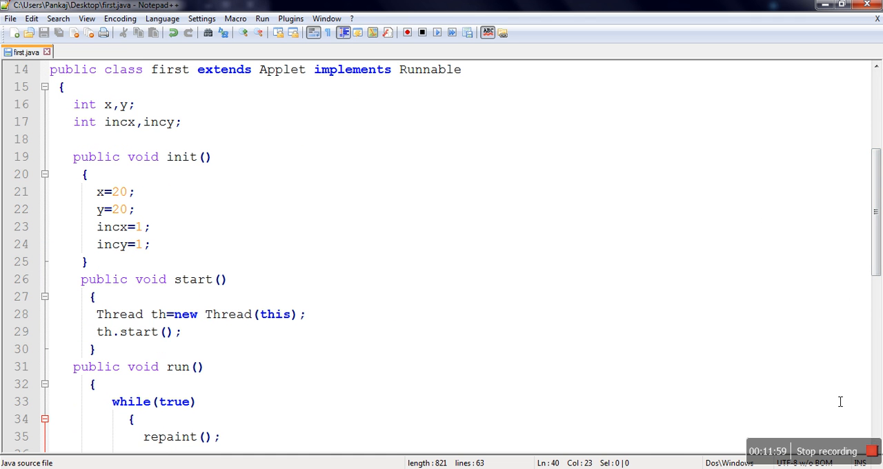